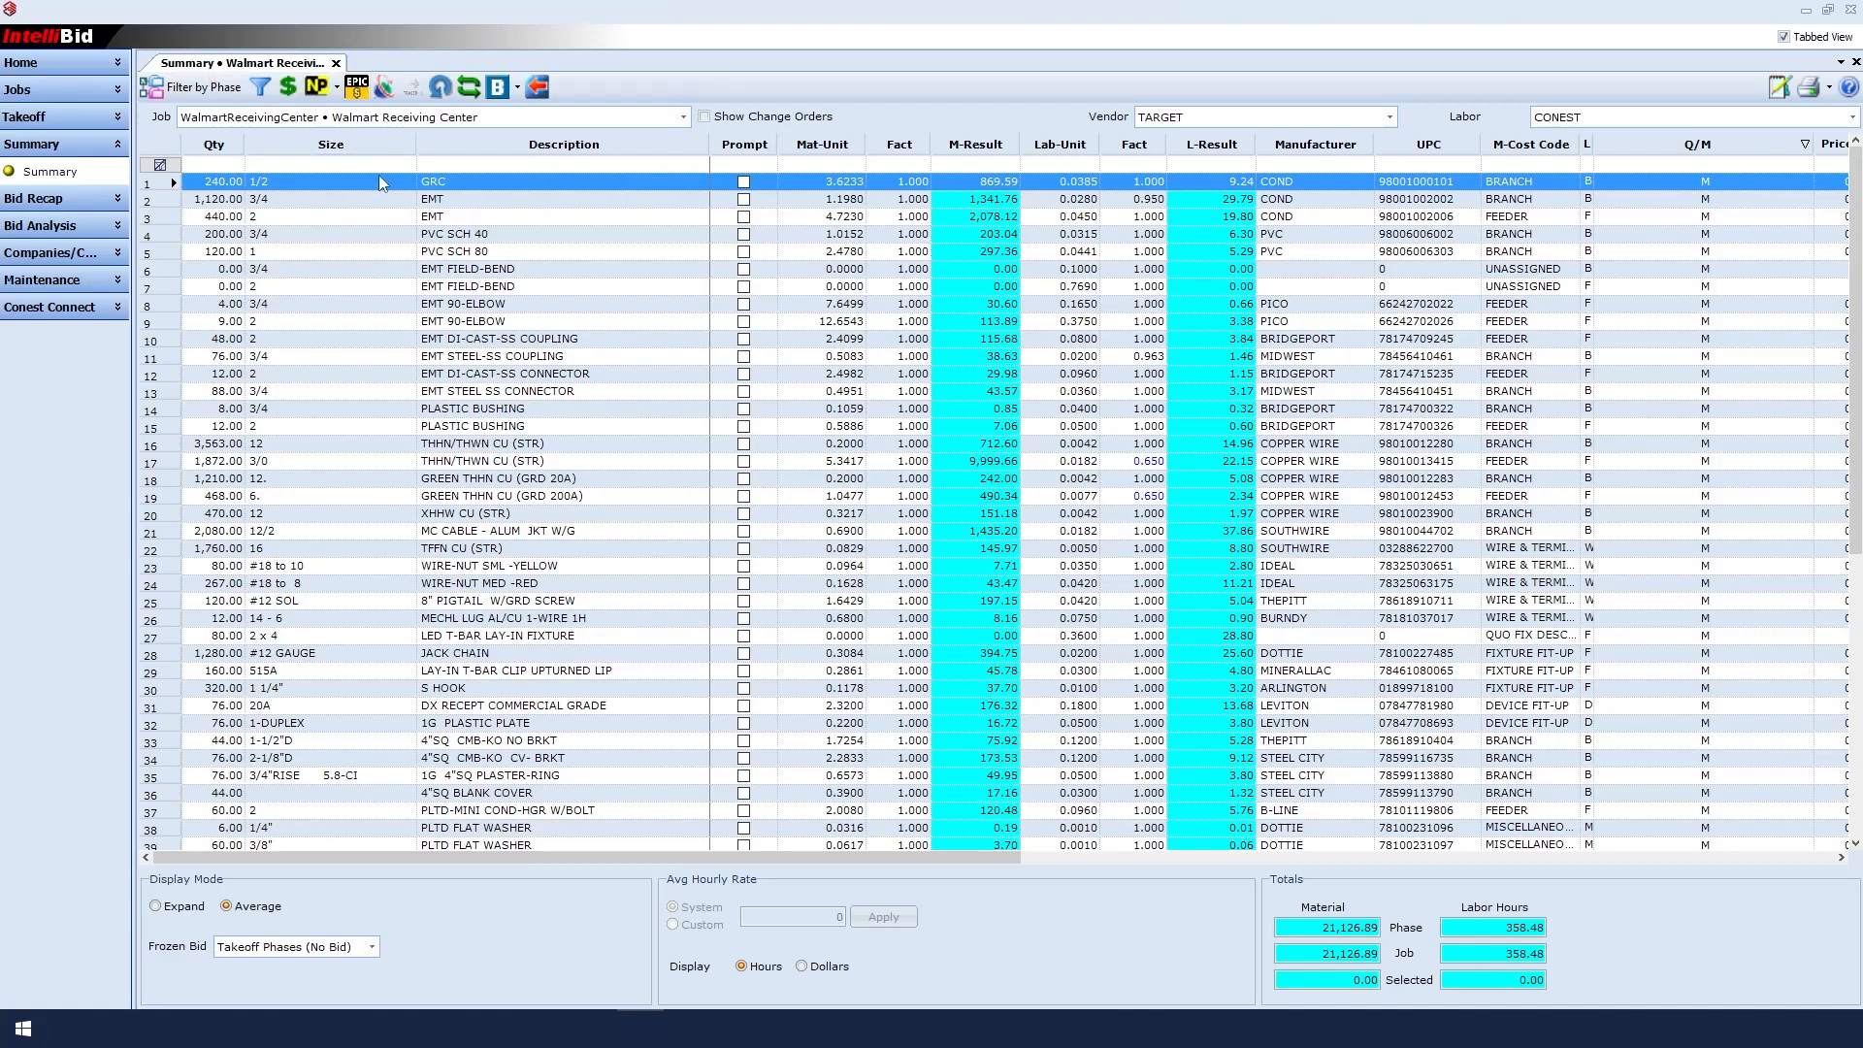
pyautogui.moveTo(369, 382)
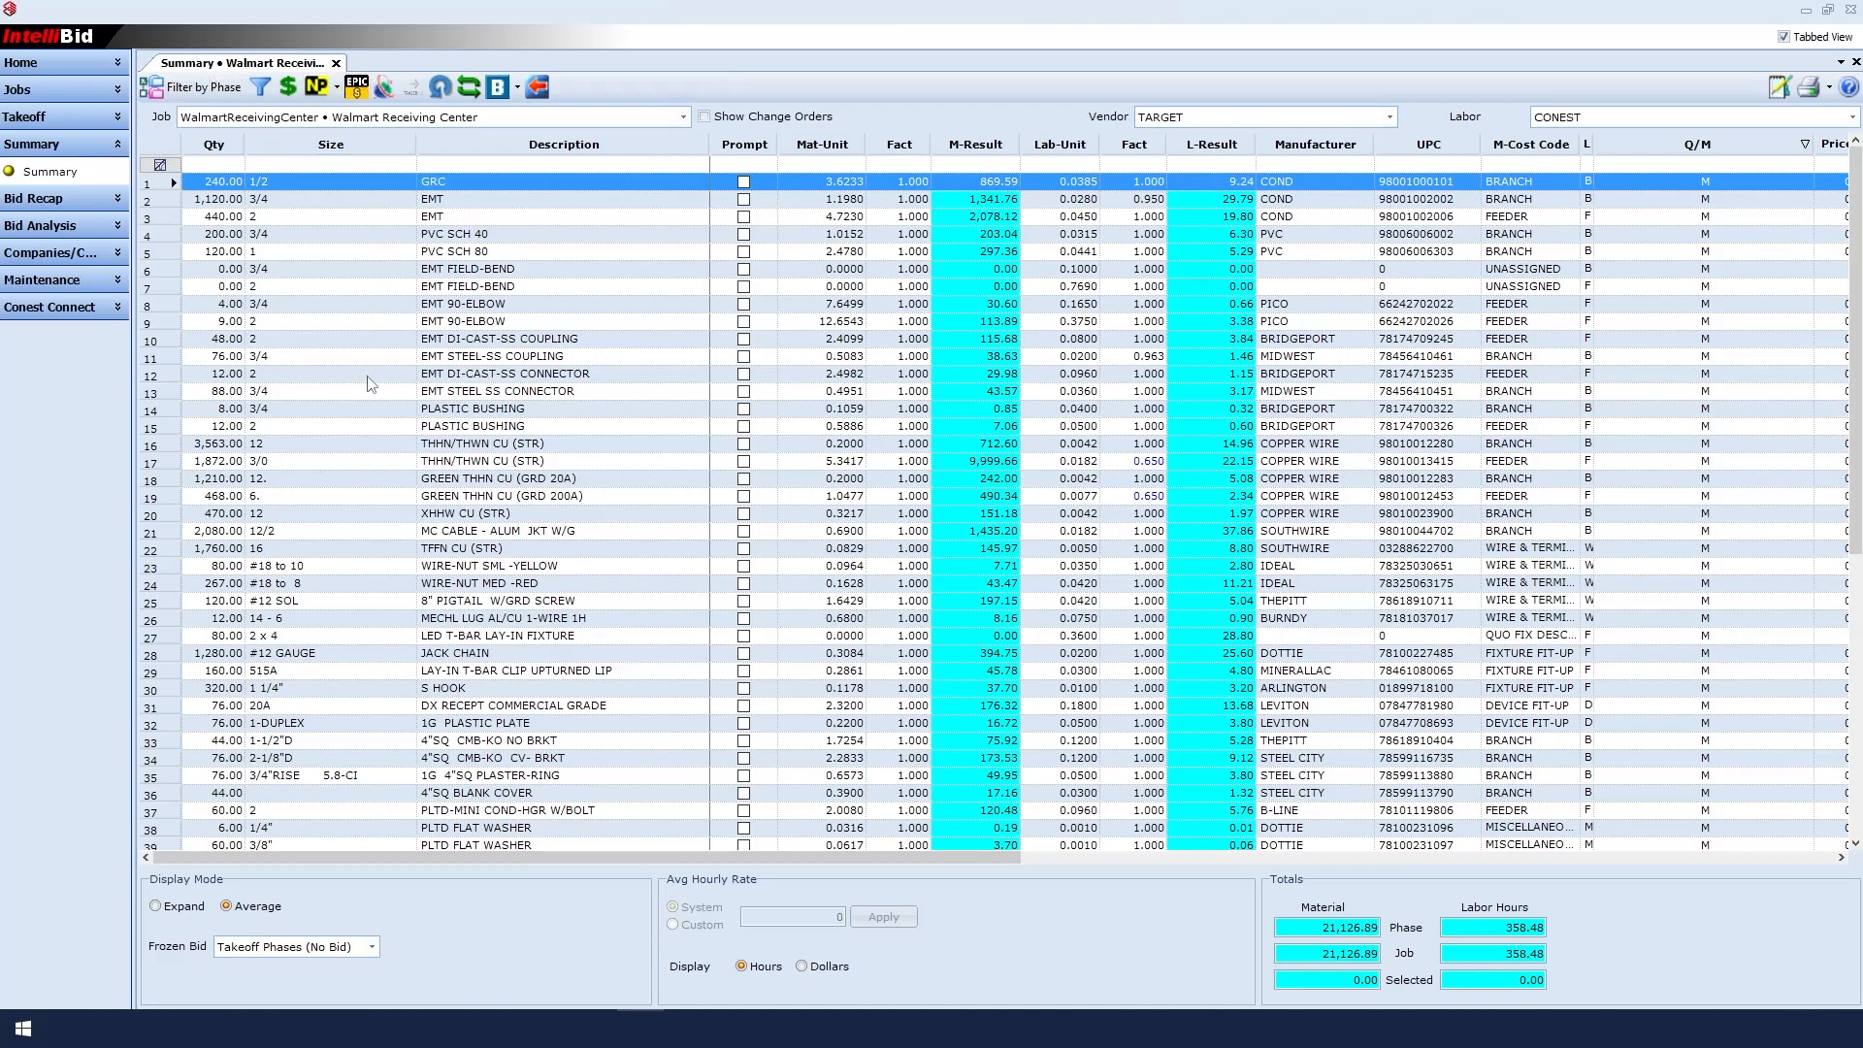
pyautogui.moveTo(386, 452)
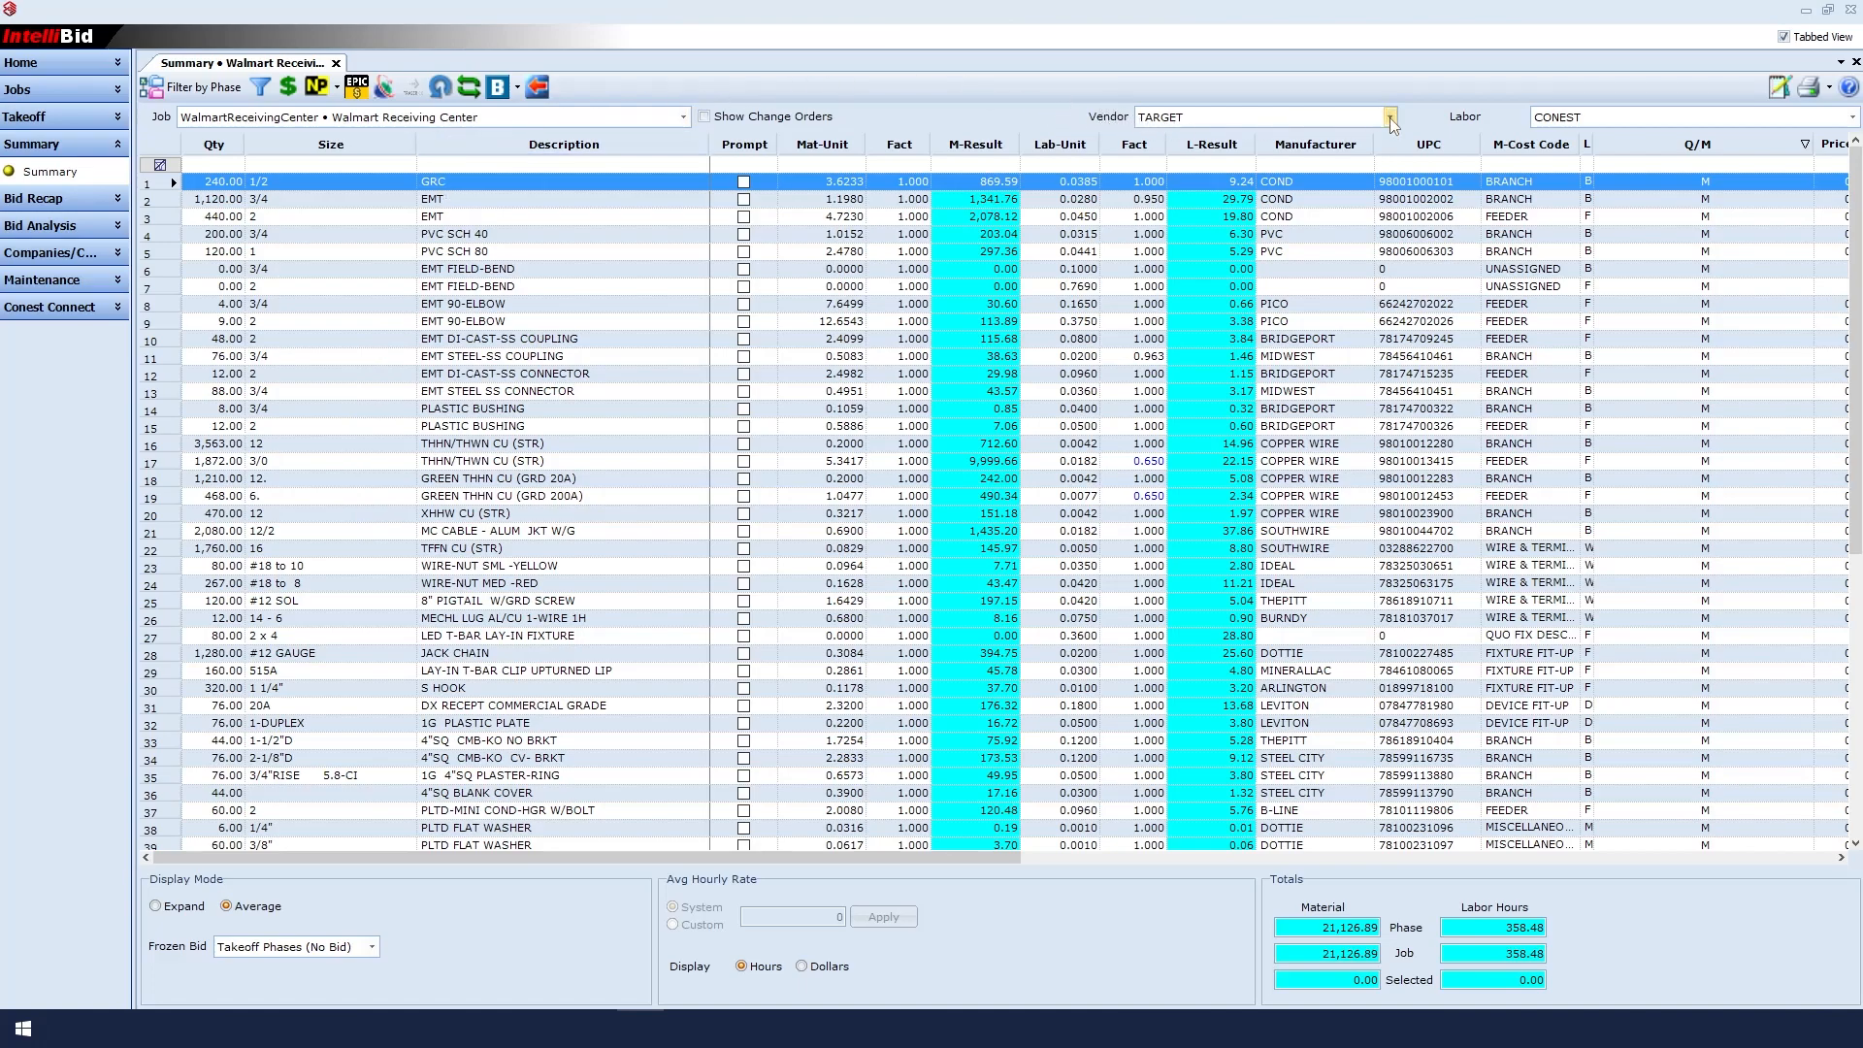
# Step: Choose GRAYBAR as the pricing vendor and confirm Recalc Preferences, dropping material to 10,893.79
pyautogui.click(1387, 116)
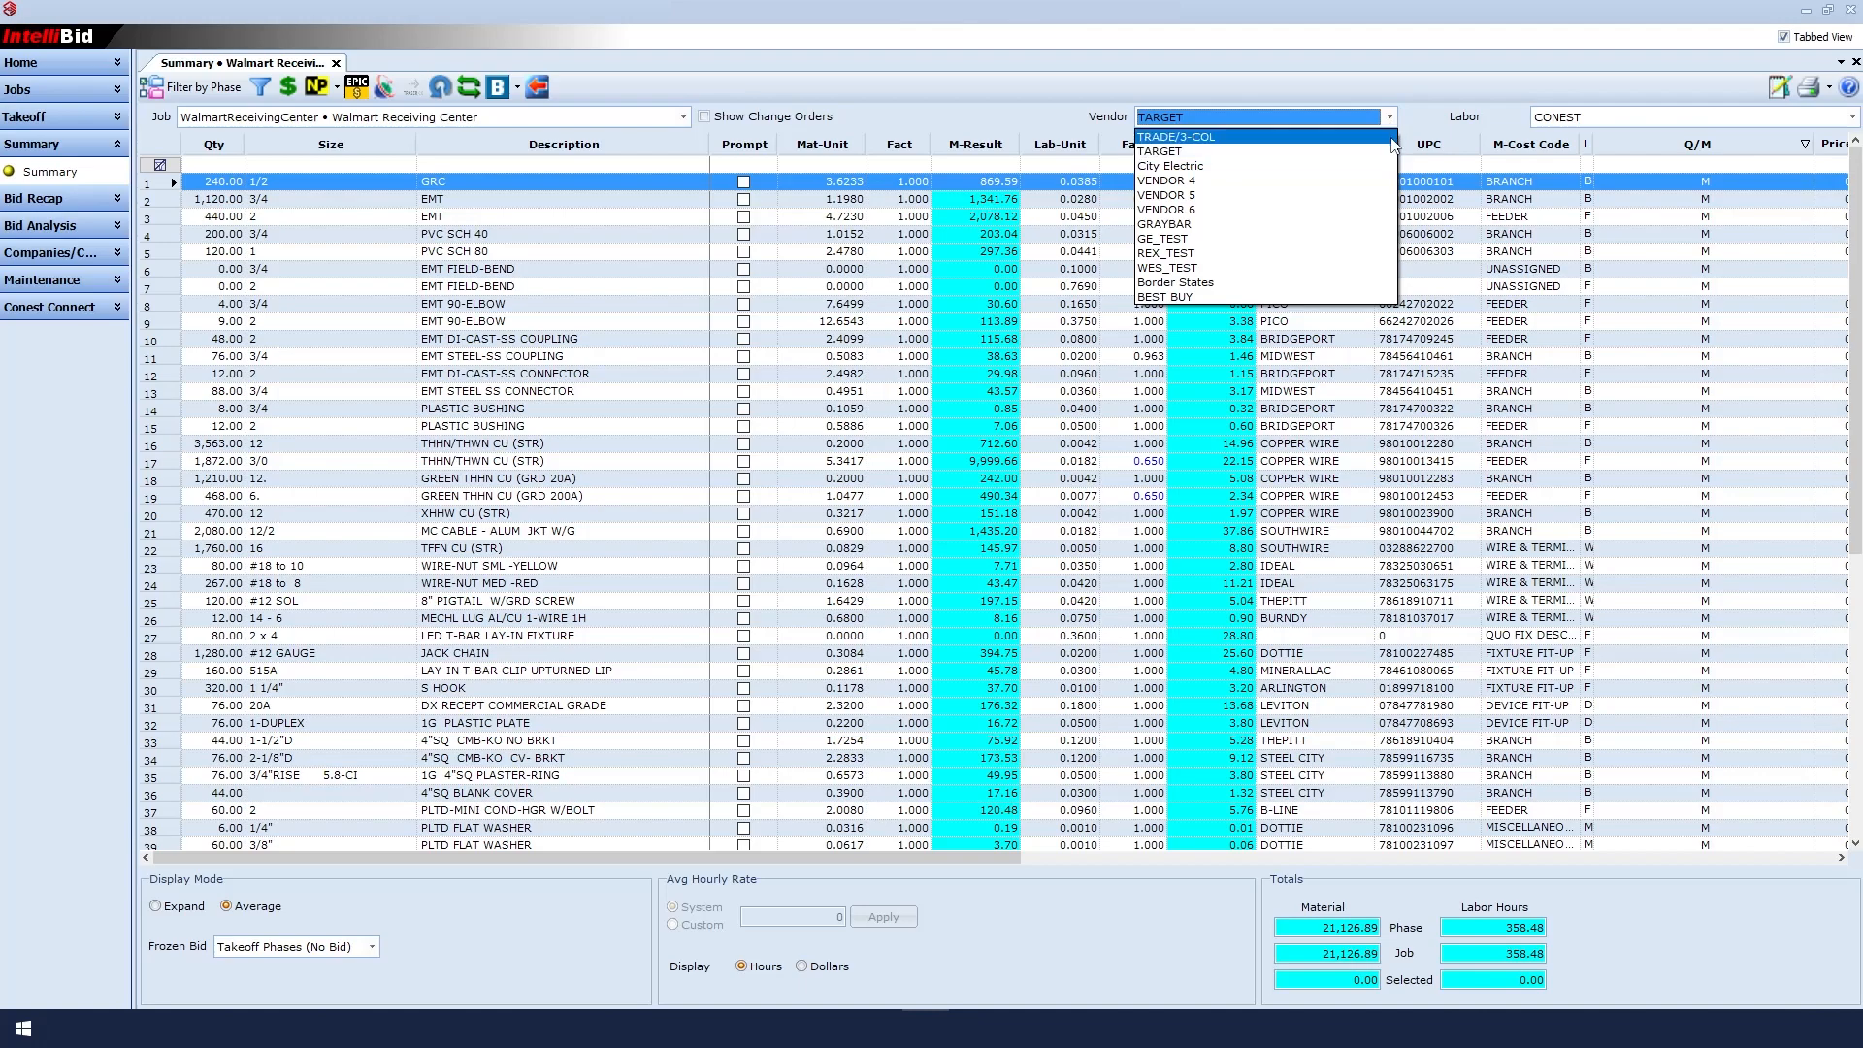
pyautogui.click(1164, 223)
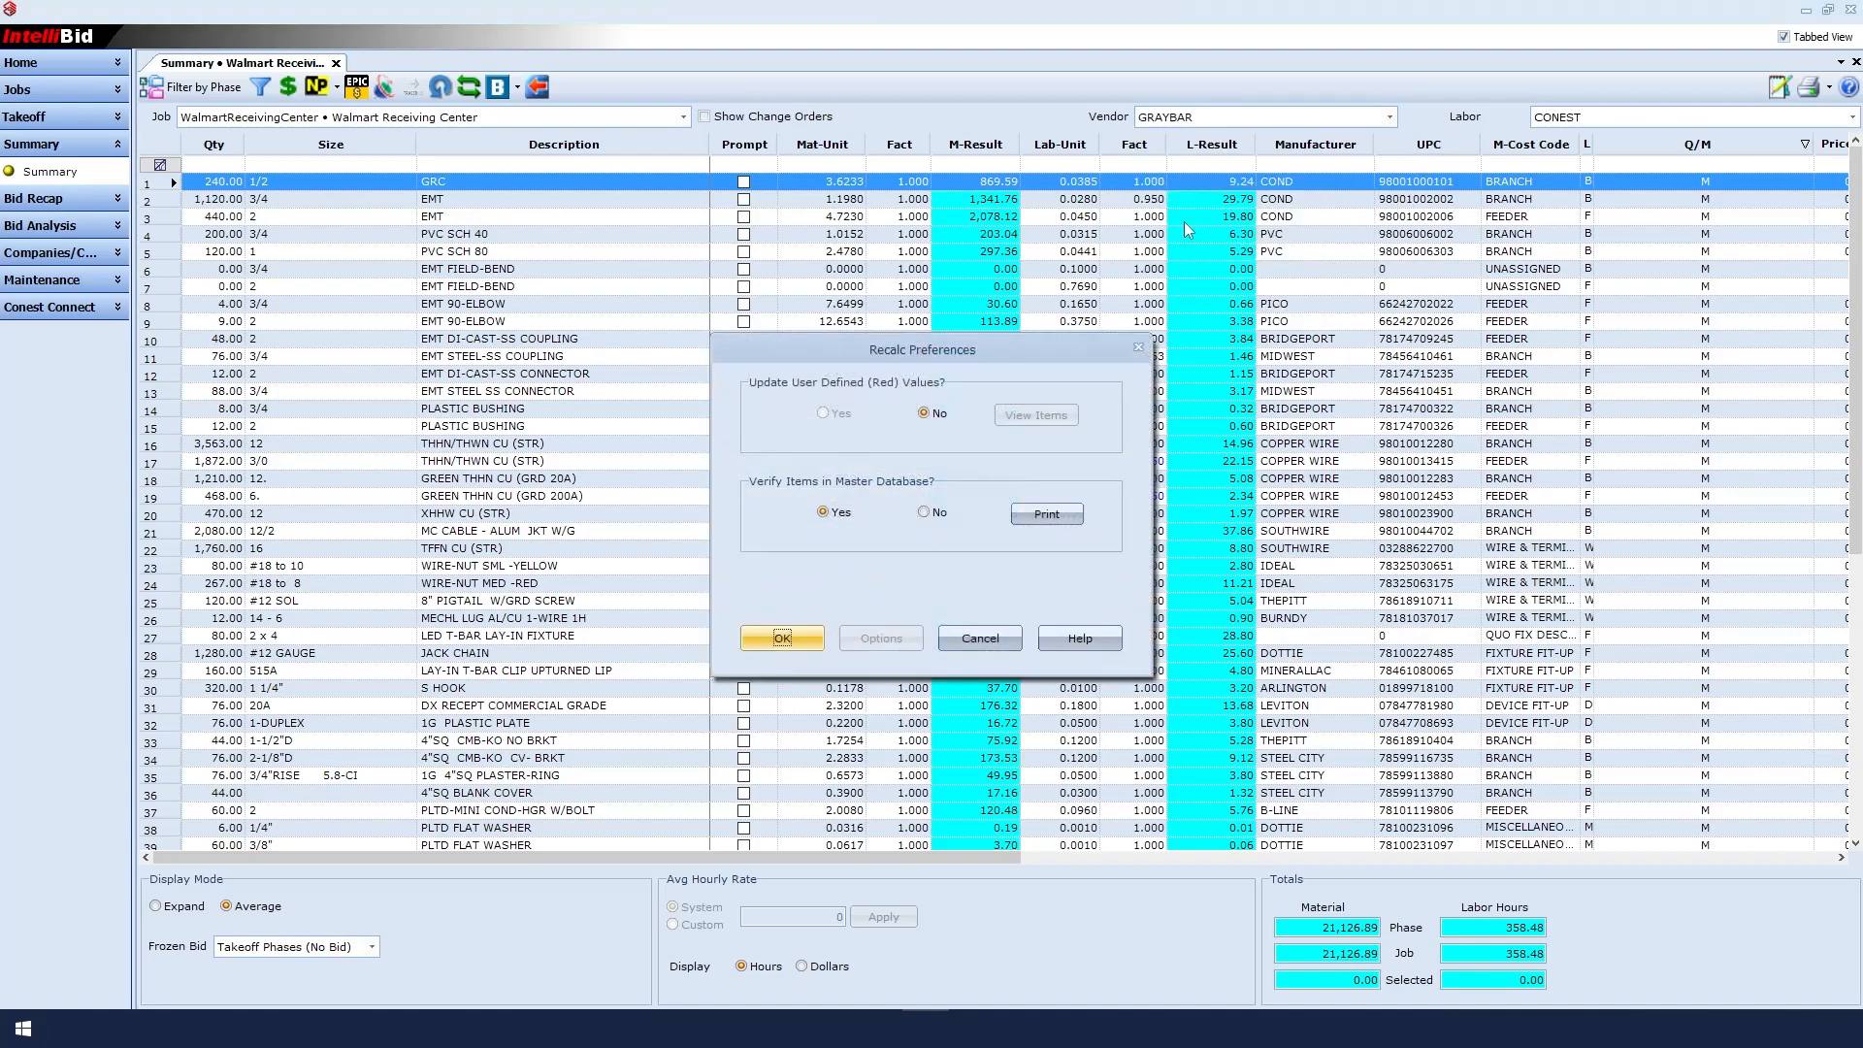
pyautogui.click(780, 638)
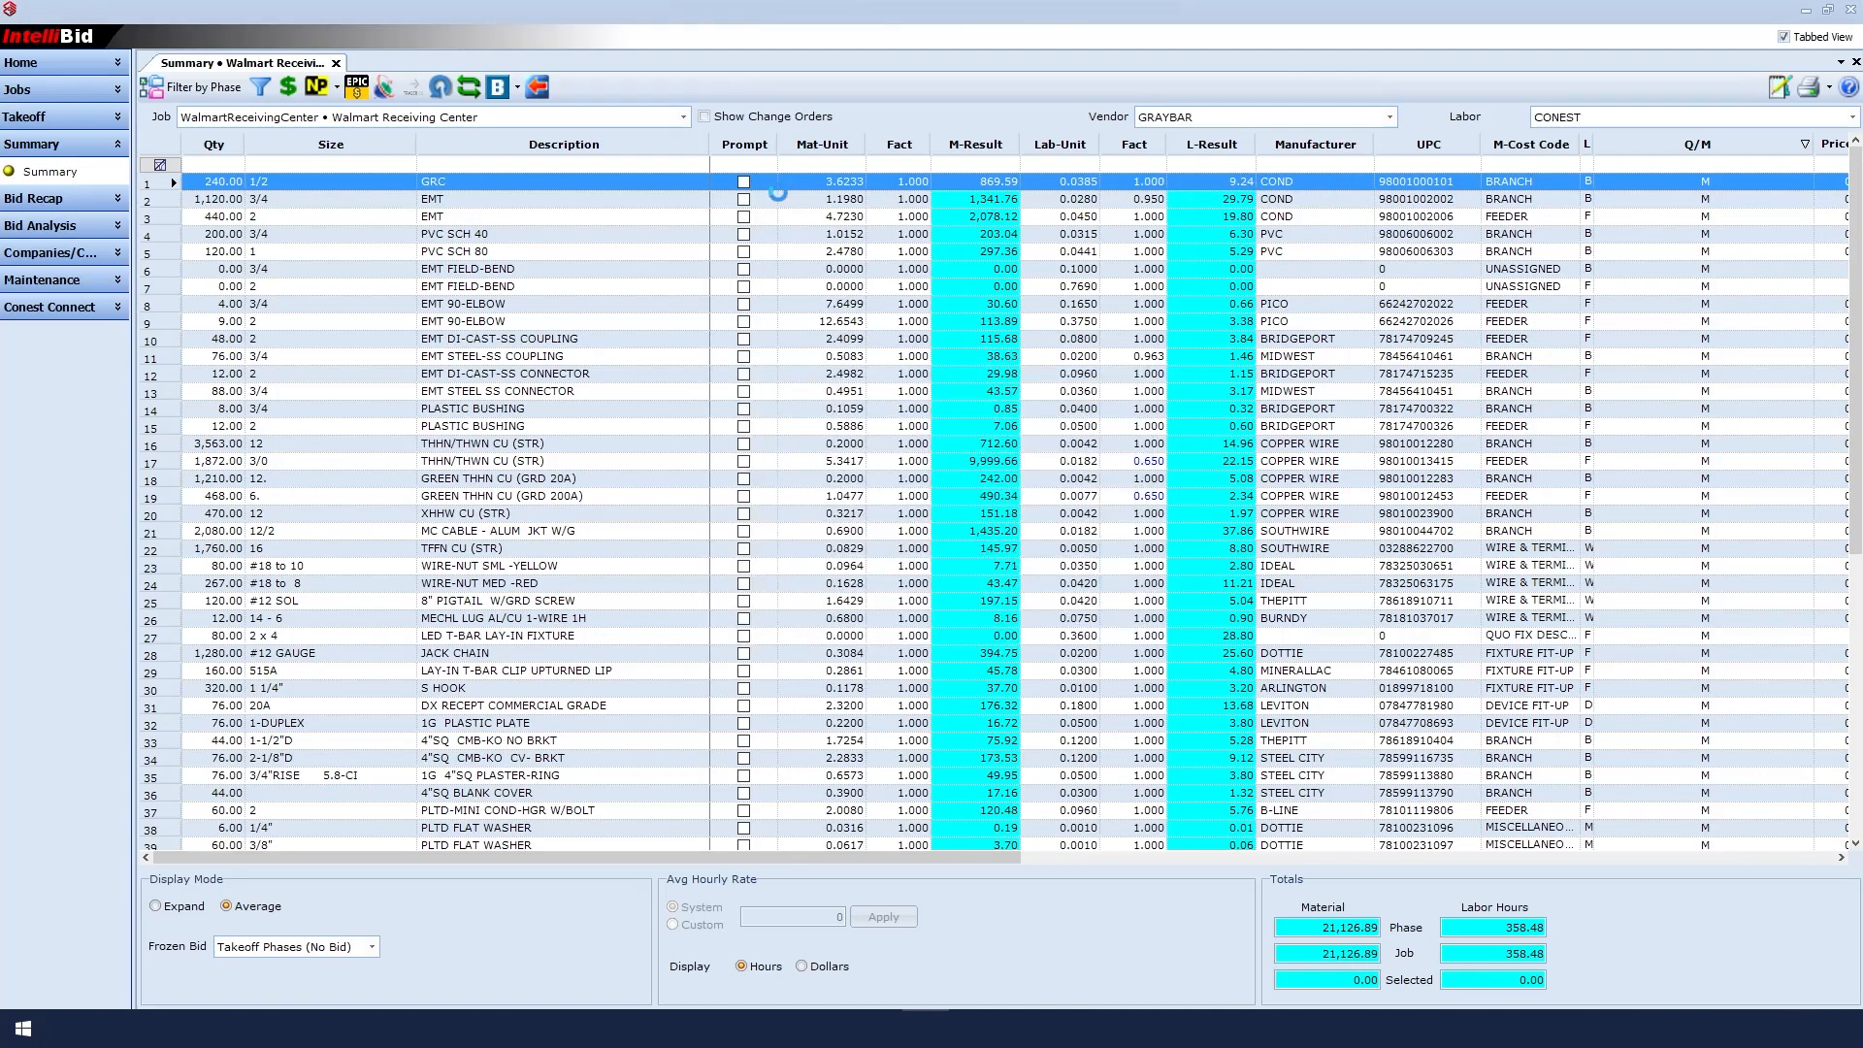
pyautogui.click(313, 85)
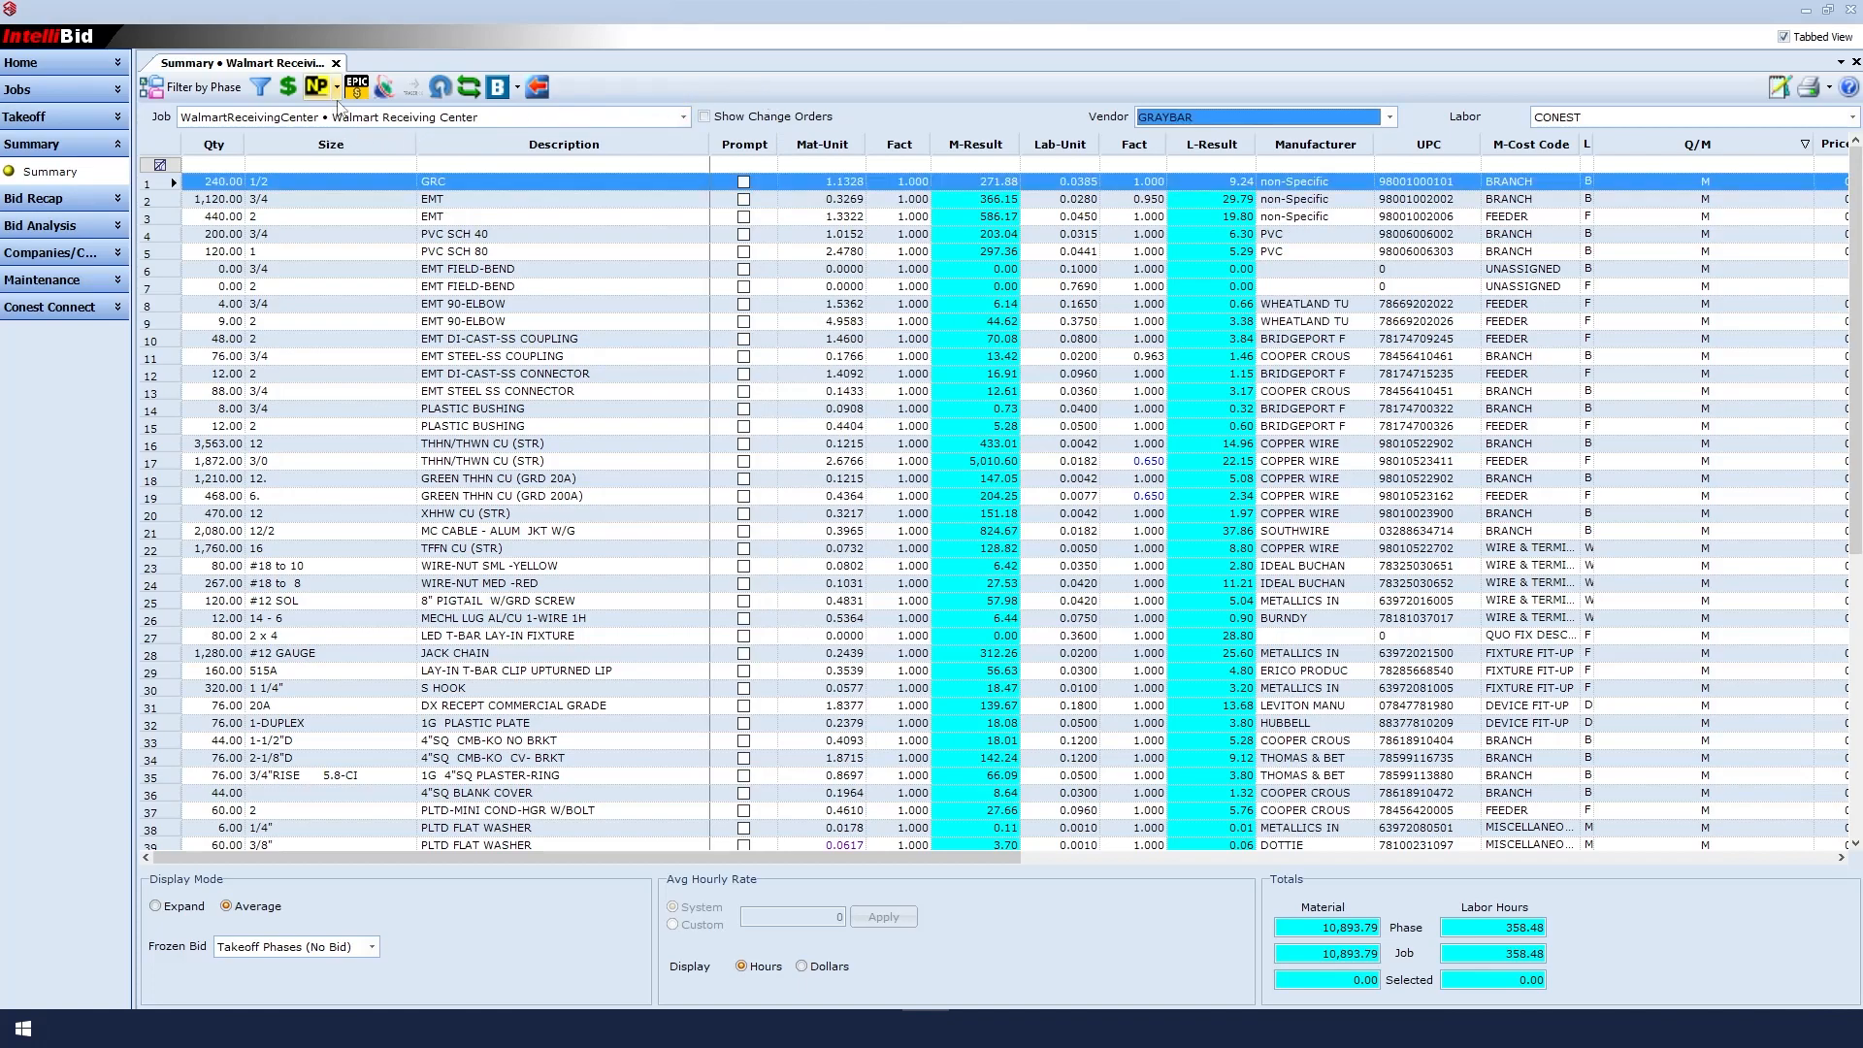
pyautogui.moveTo(318, 86)
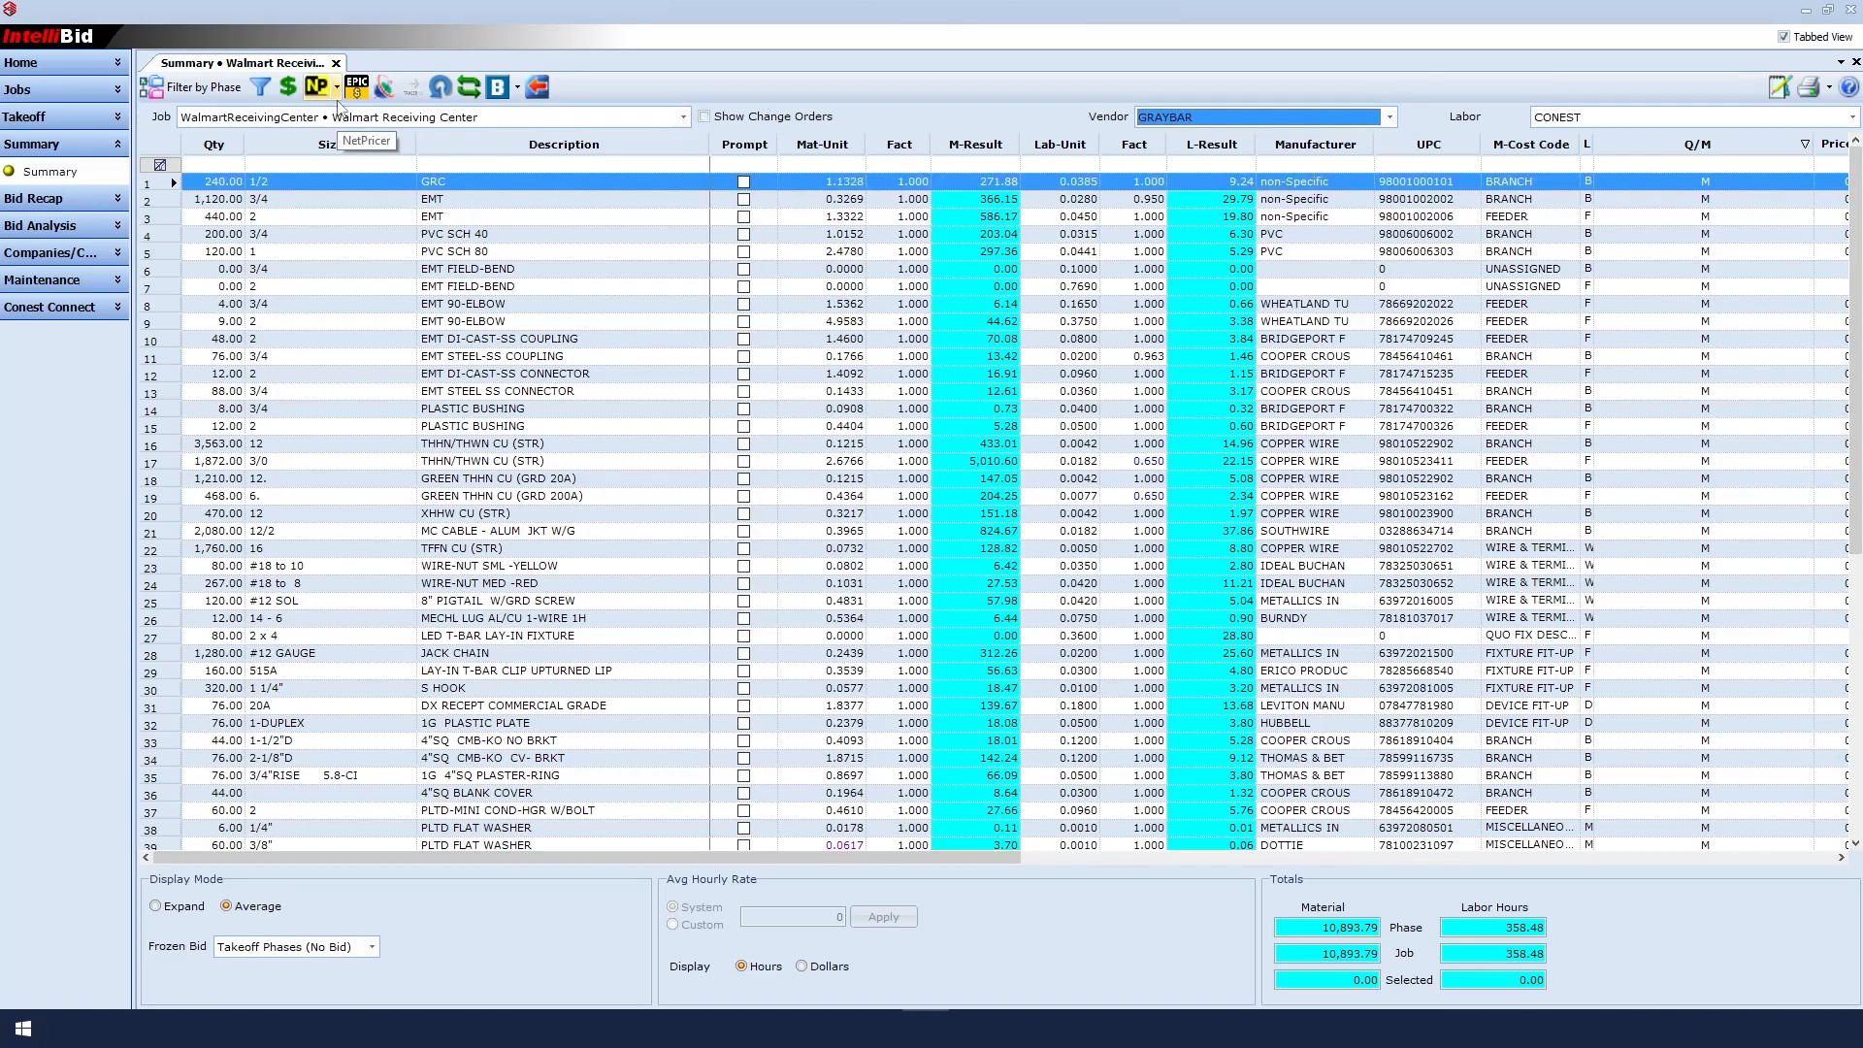
# Step: Start the NetPricer Price Update from the toolbar and let it run to completion
pyautogui.click(337, 87)
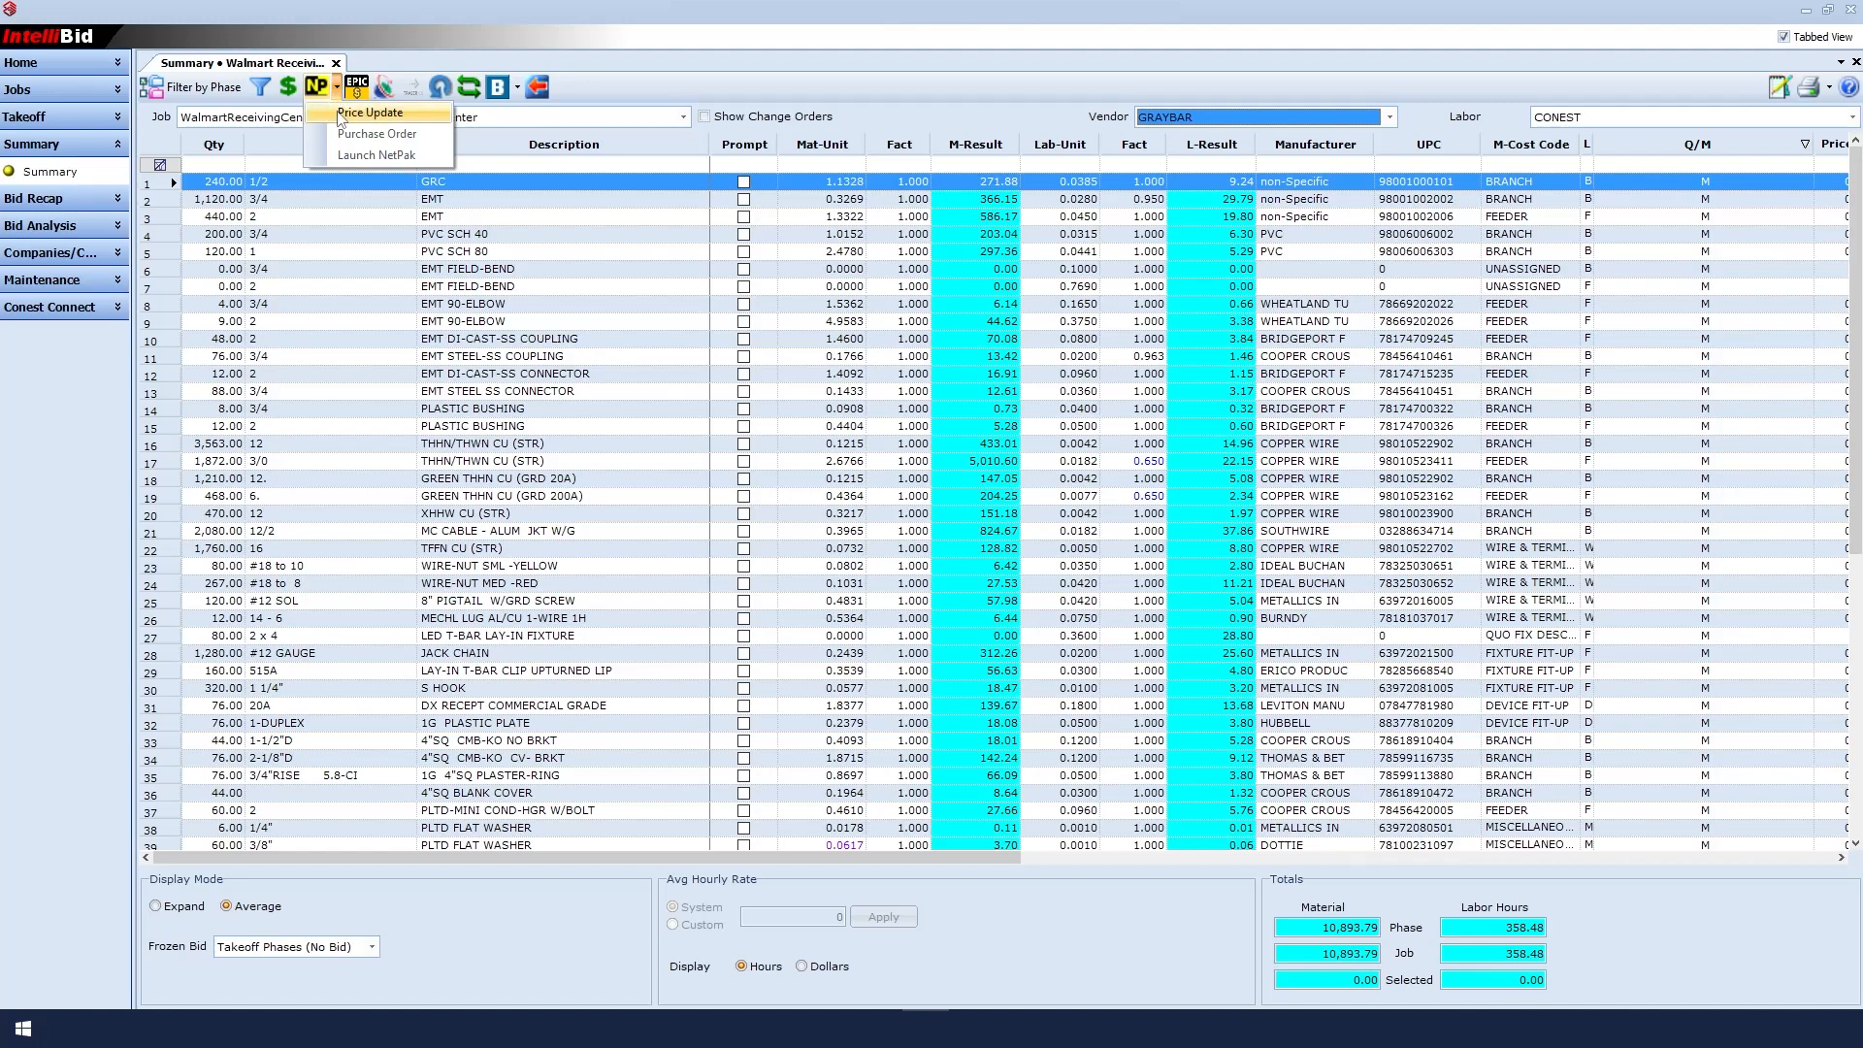
pyautogui.click(370, 112)
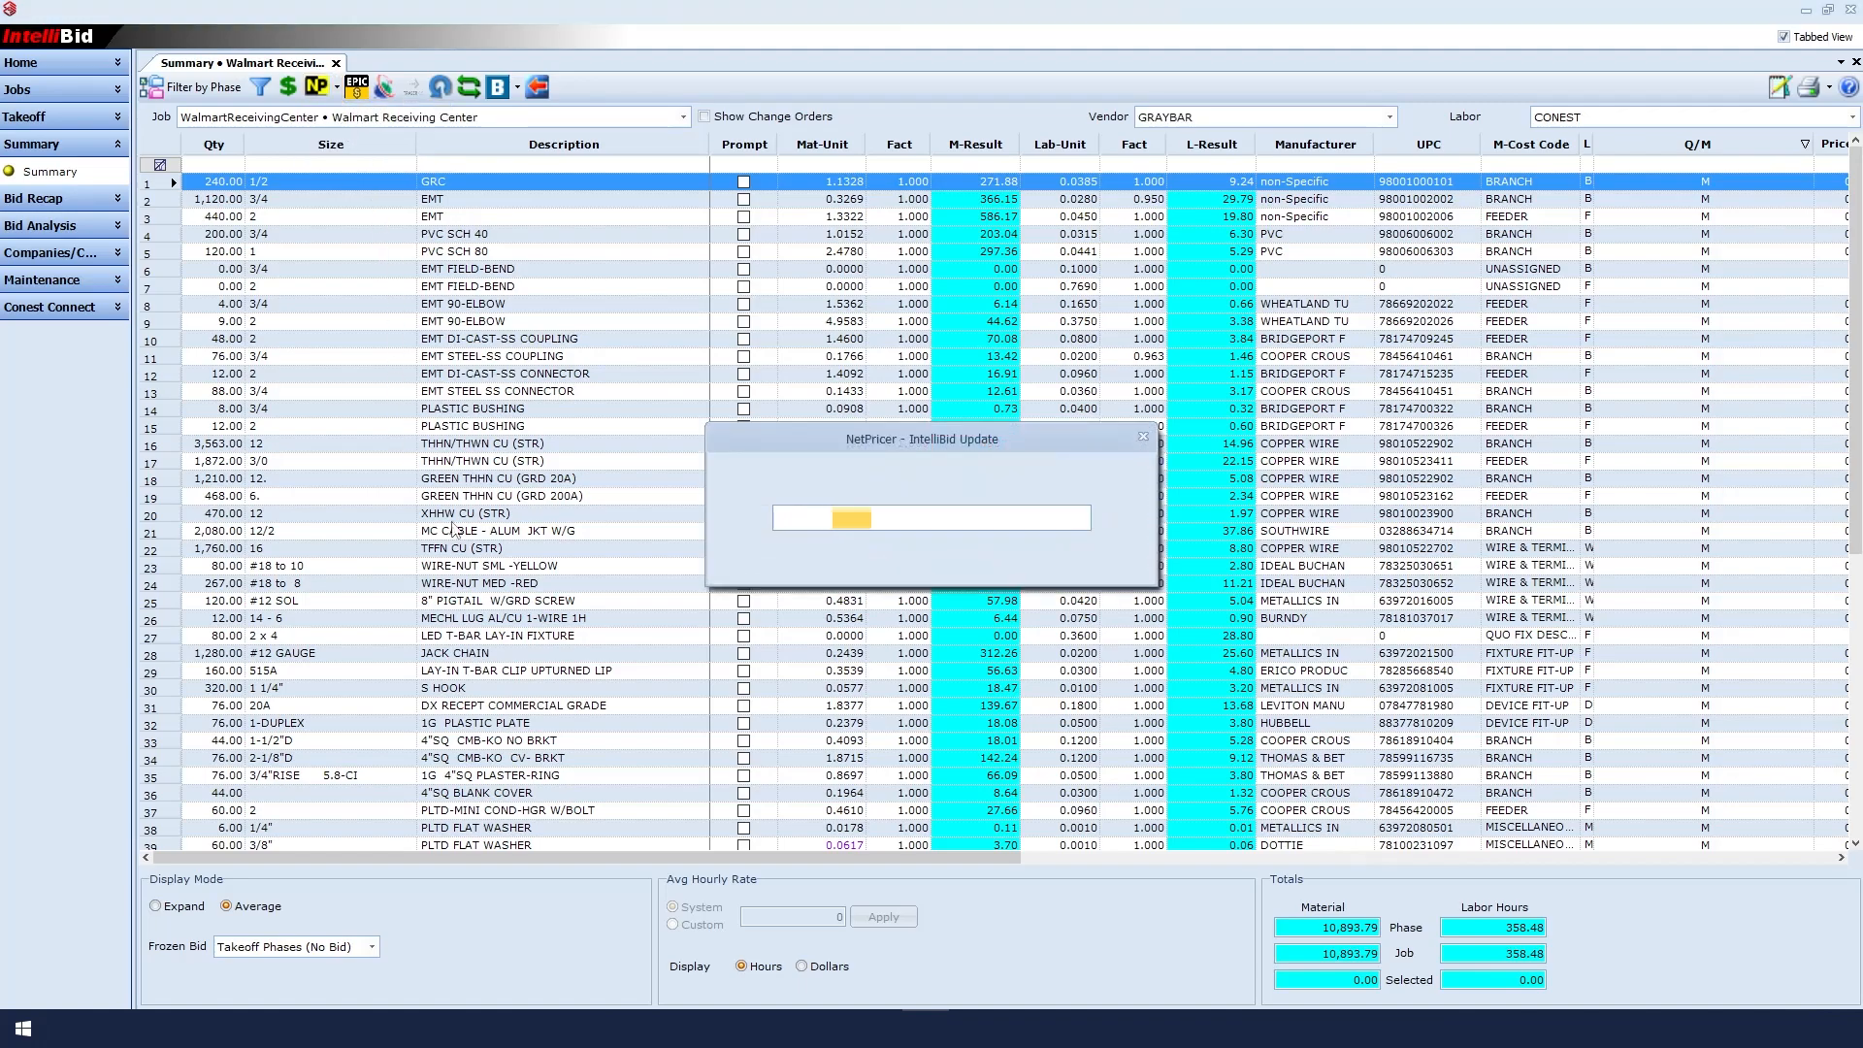
pyautogui.moveTo(743, 549)
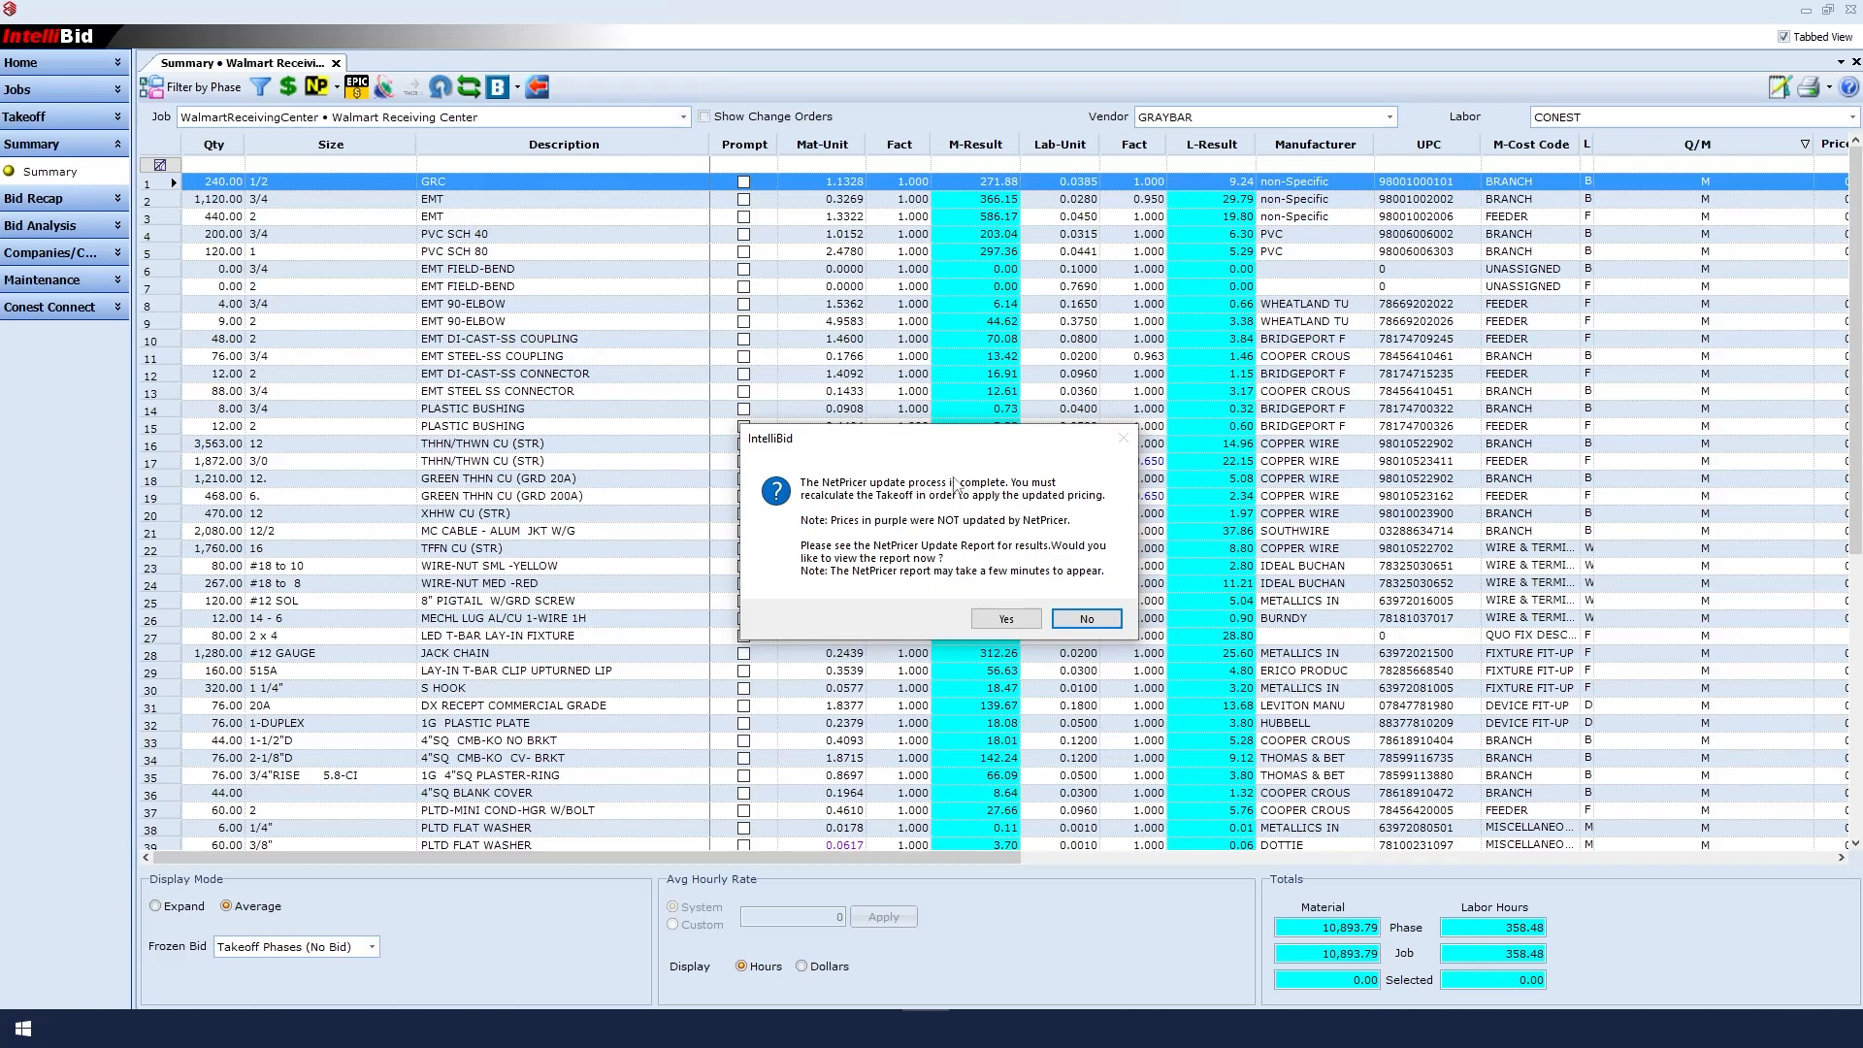
pyautogui.moveTo(889, 510)
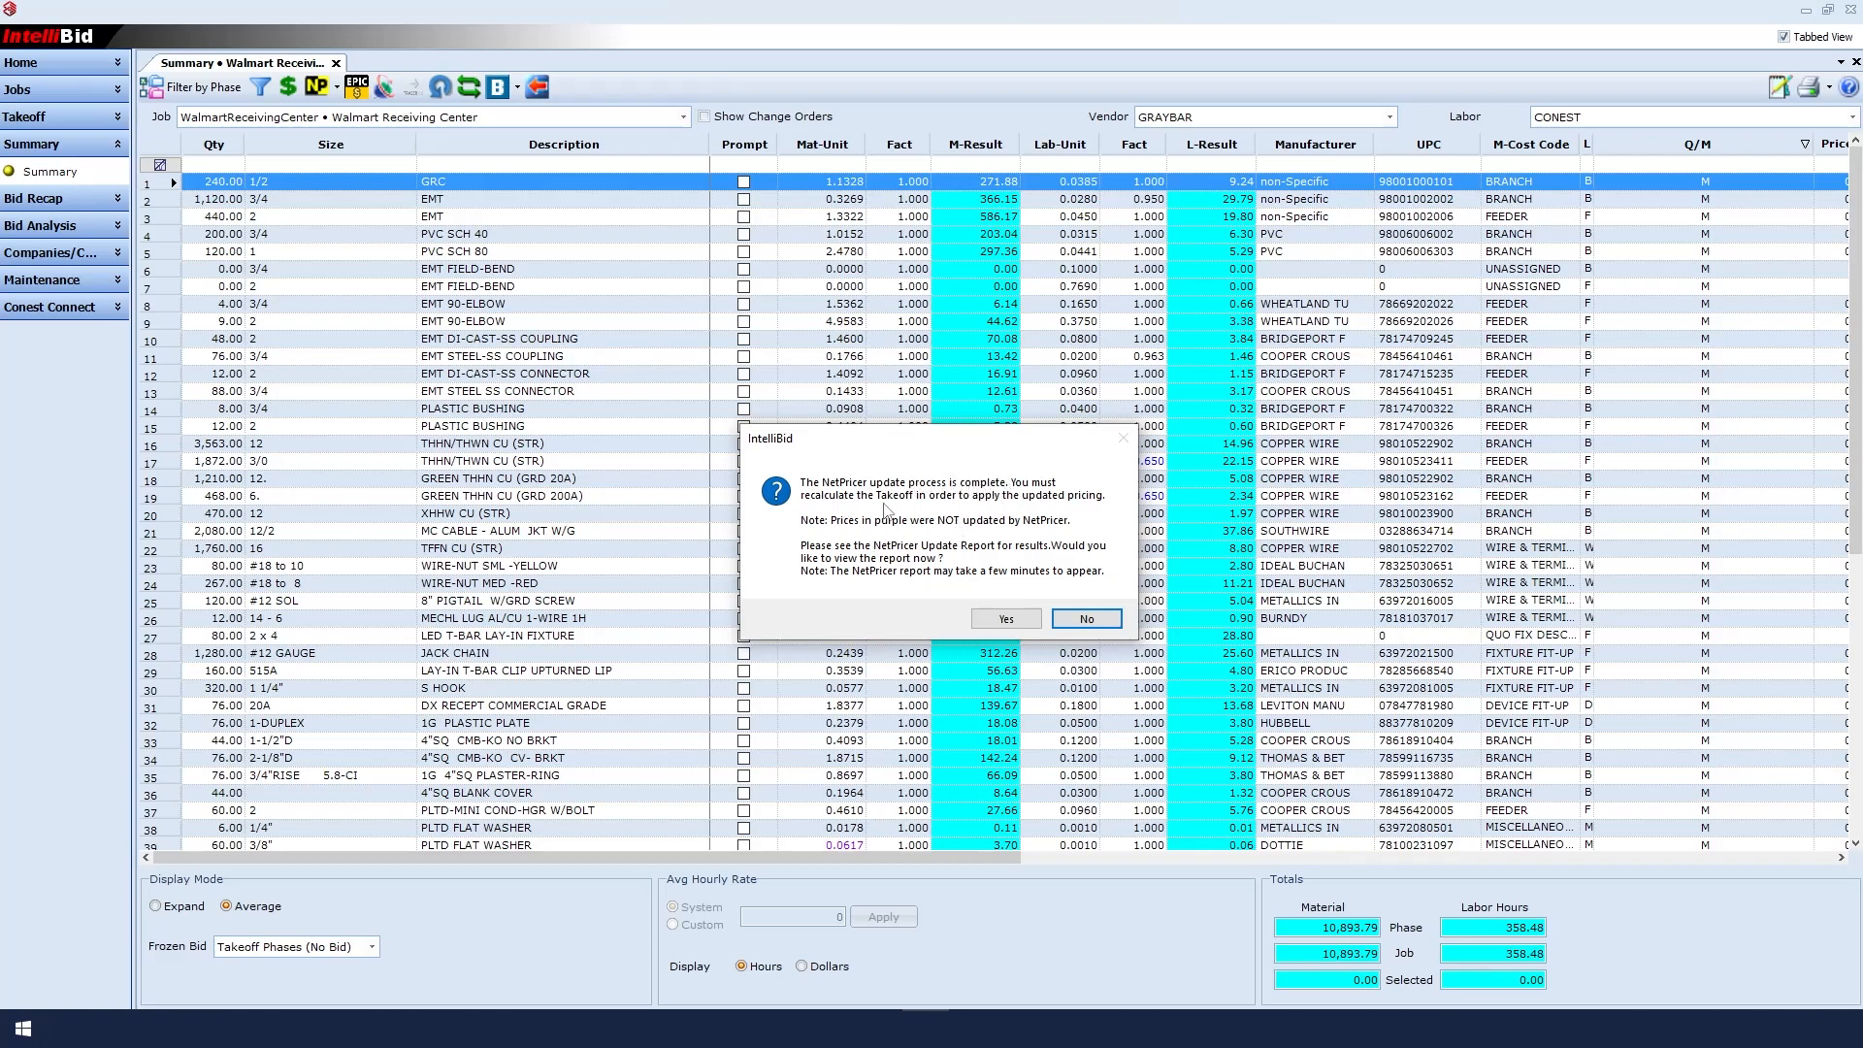
pyautogui.moveTo(1114, 499)
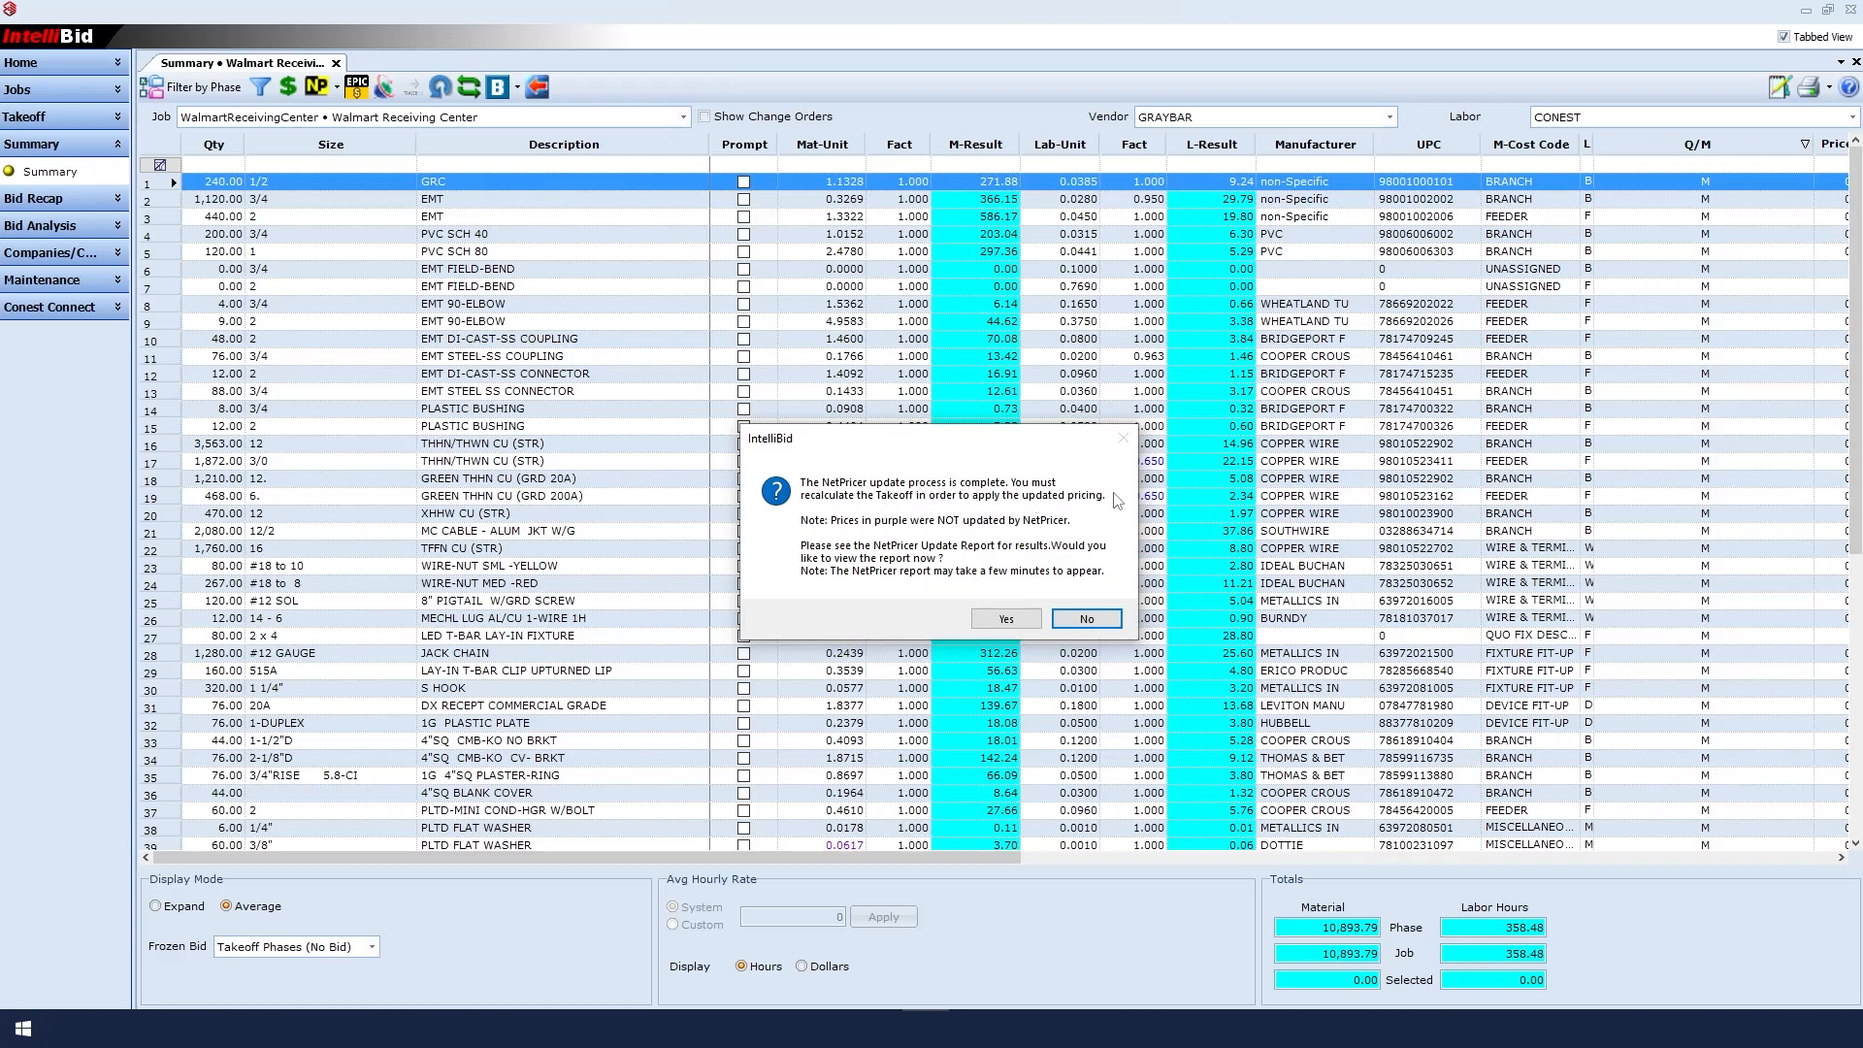
pyautogui.moveTo(858, 547)
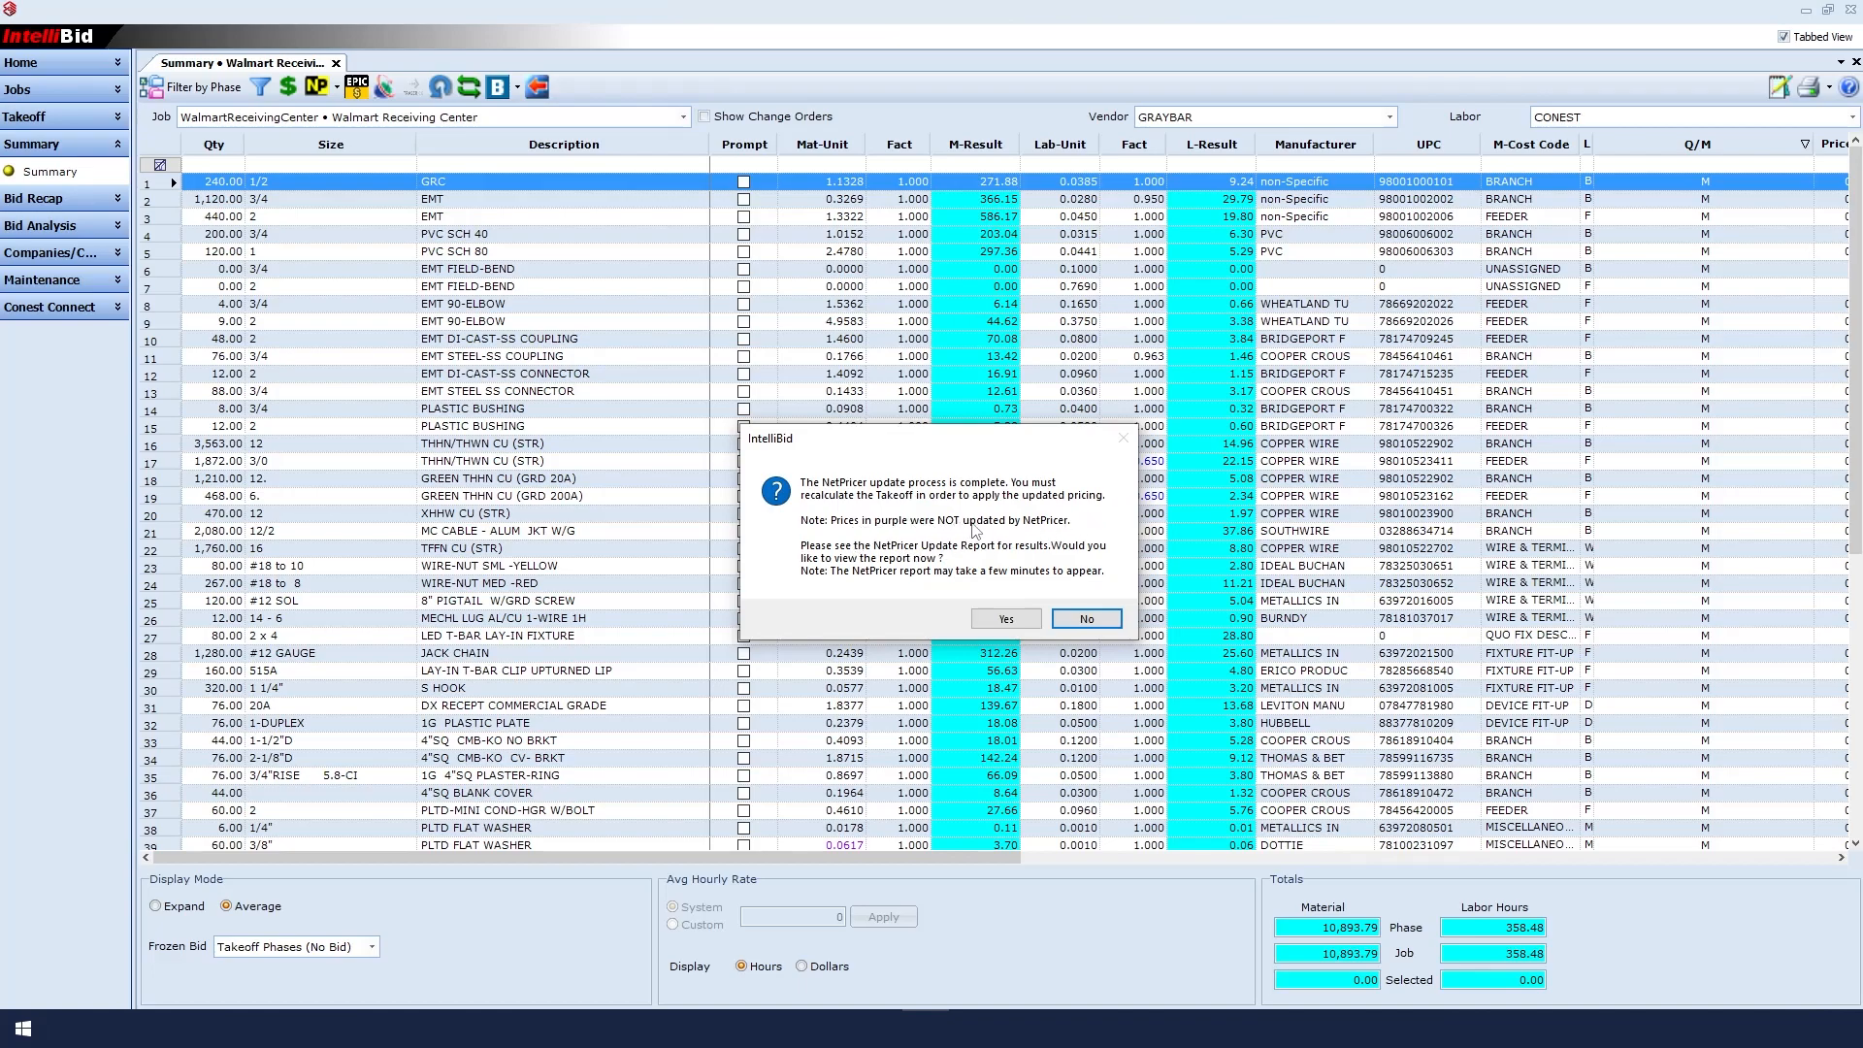
pyautogui.moveTo(1063, 532)
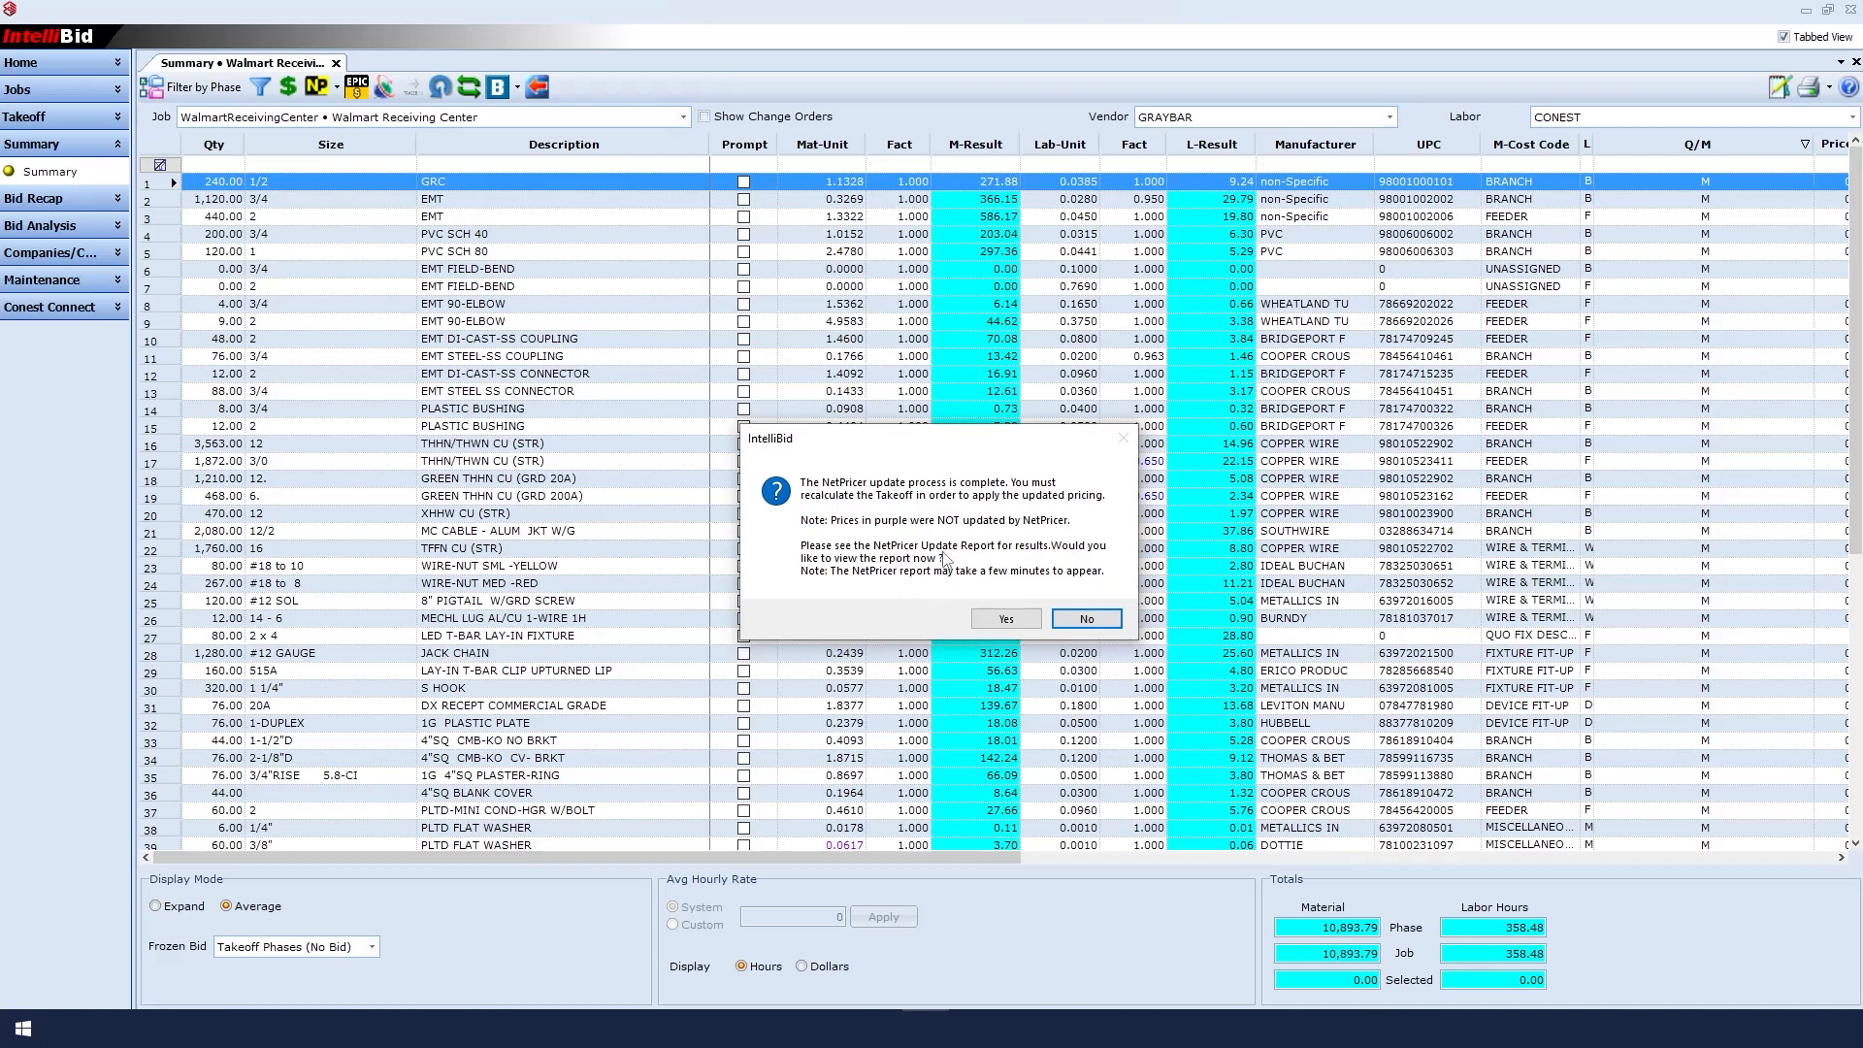
pyautogui.moveTo(947, 559)
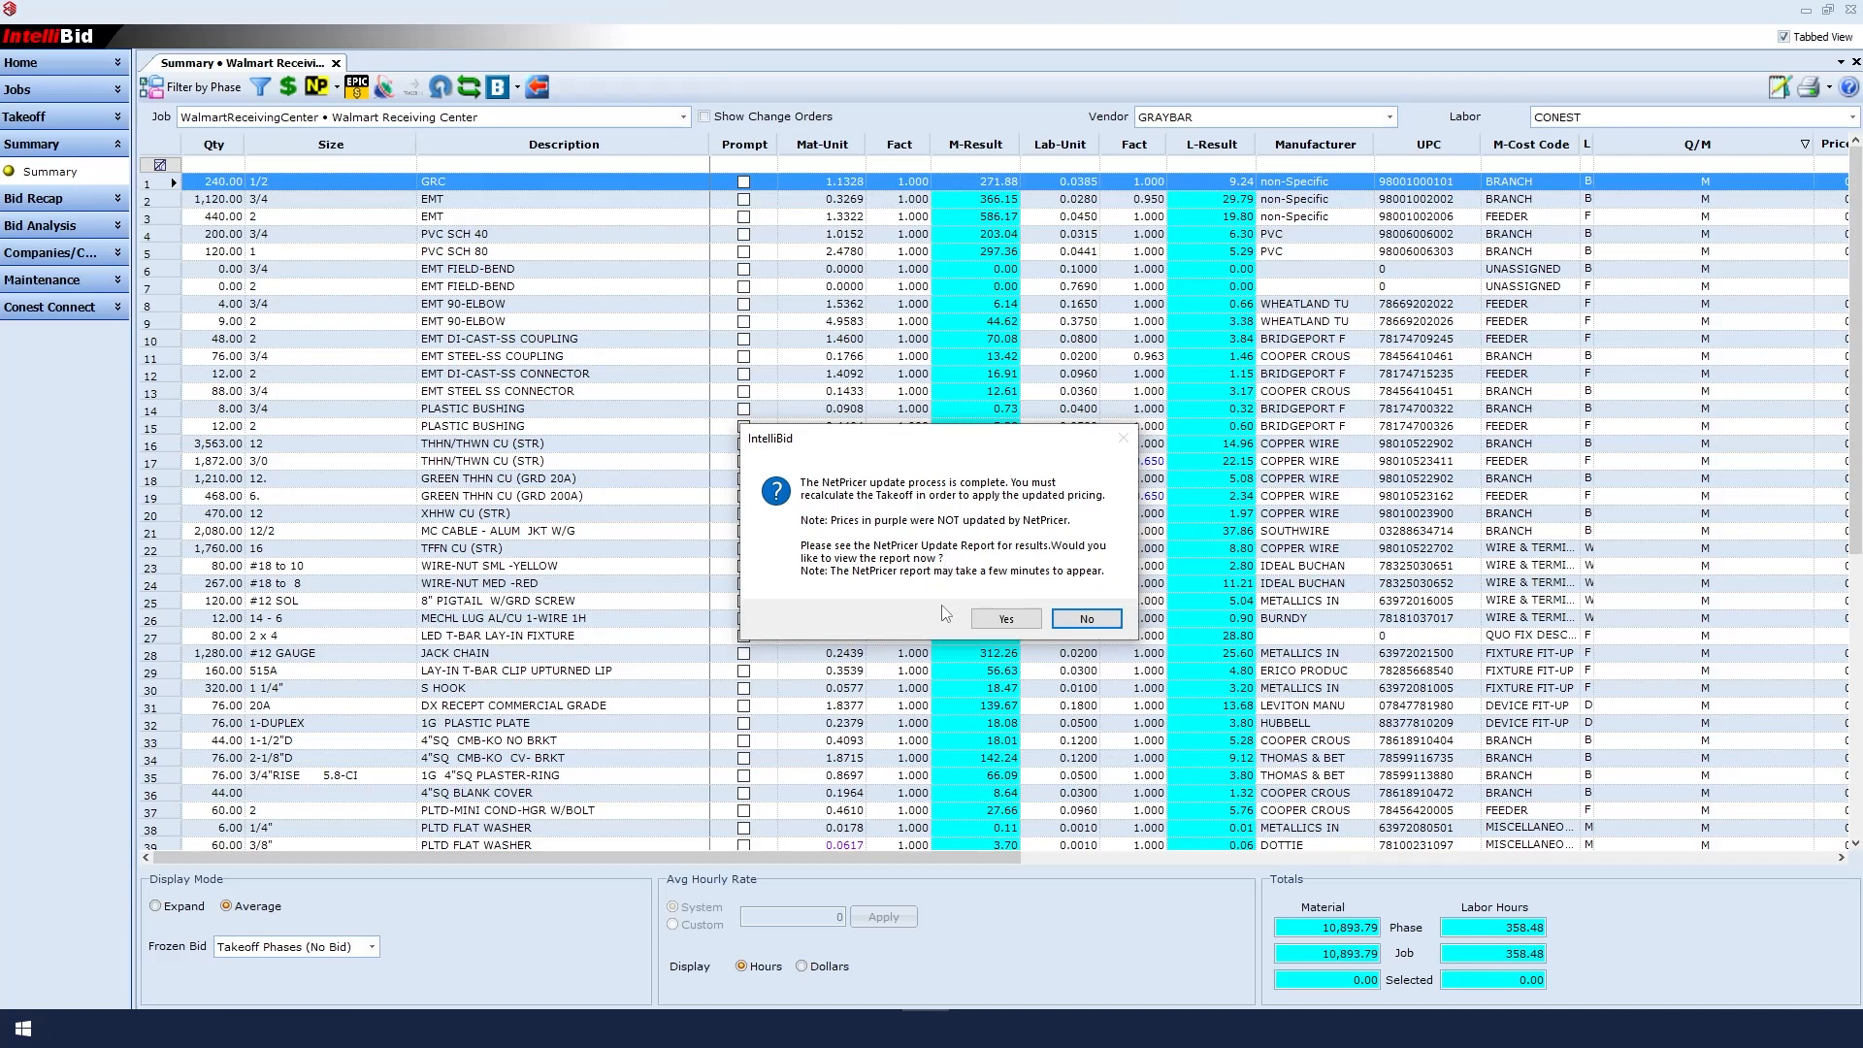
# Step: View the NetPricer report showing 59 items priced and 2 not priced, then close it
pyautogui.click(1003, 617)
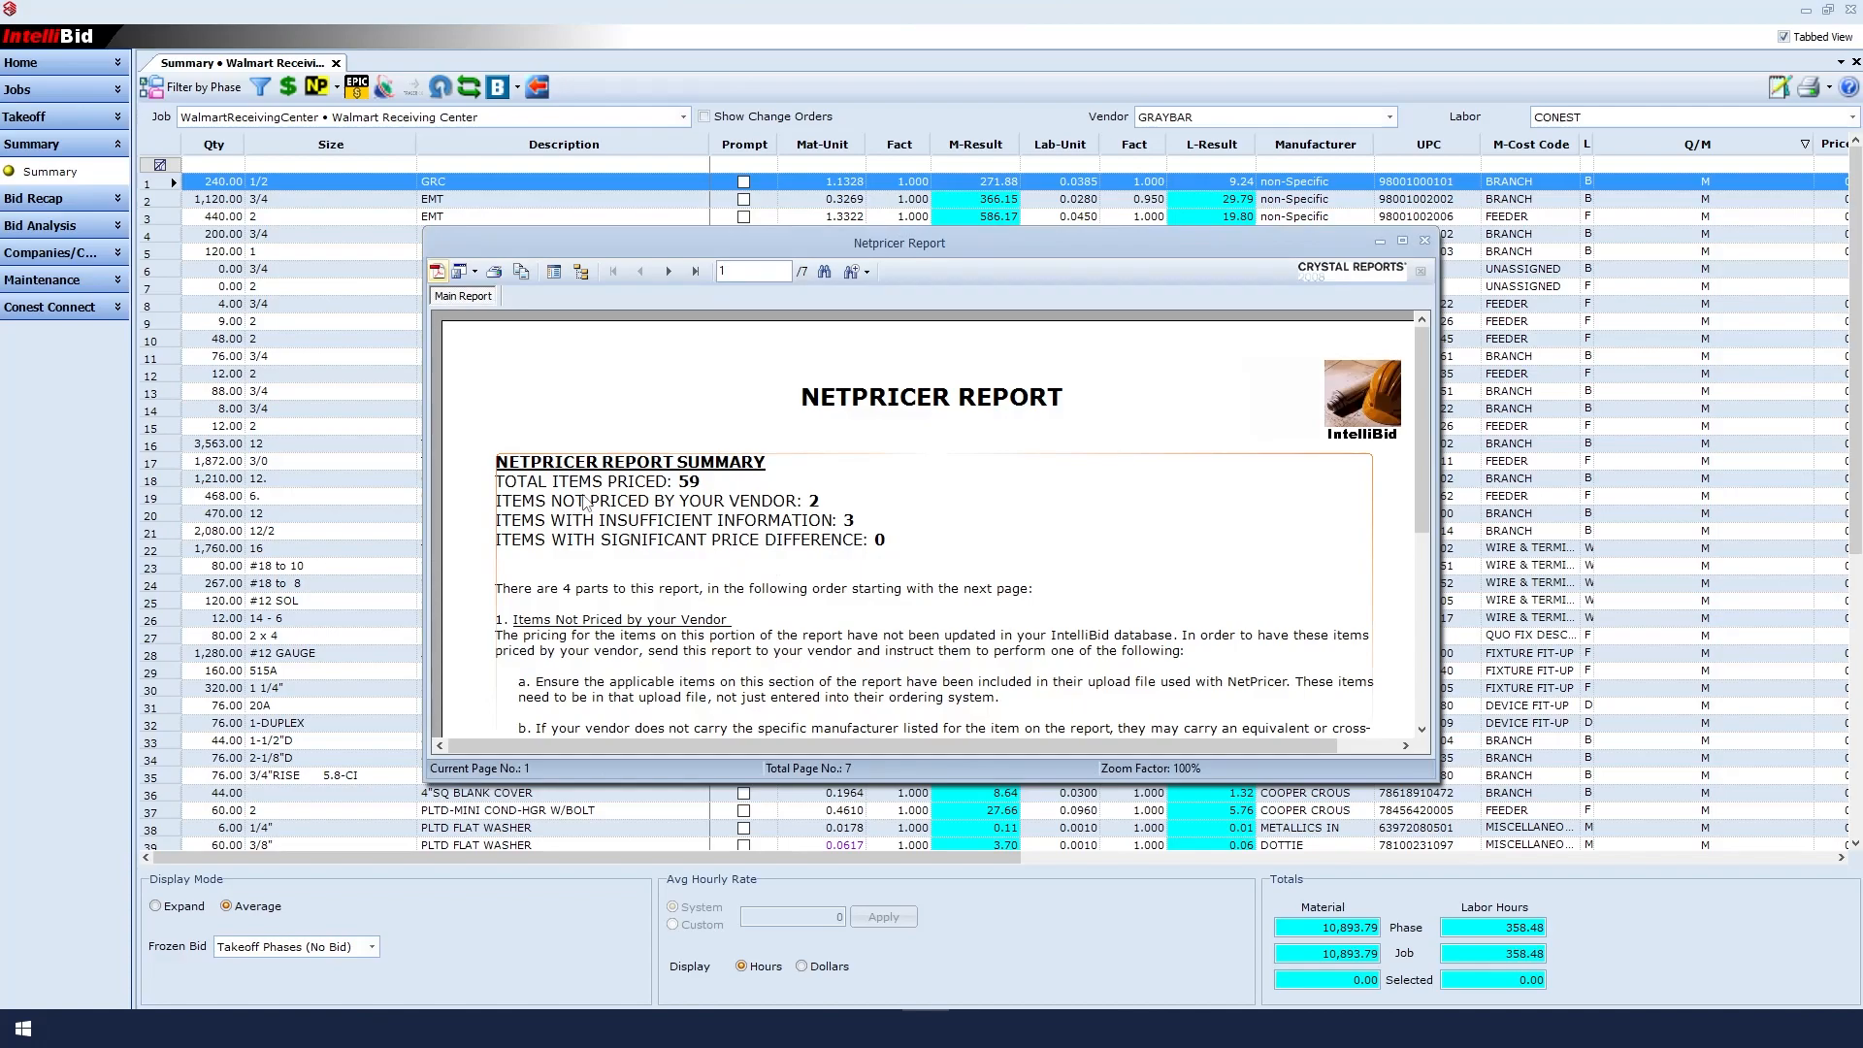
pyautogui.moveTo(795, 504)
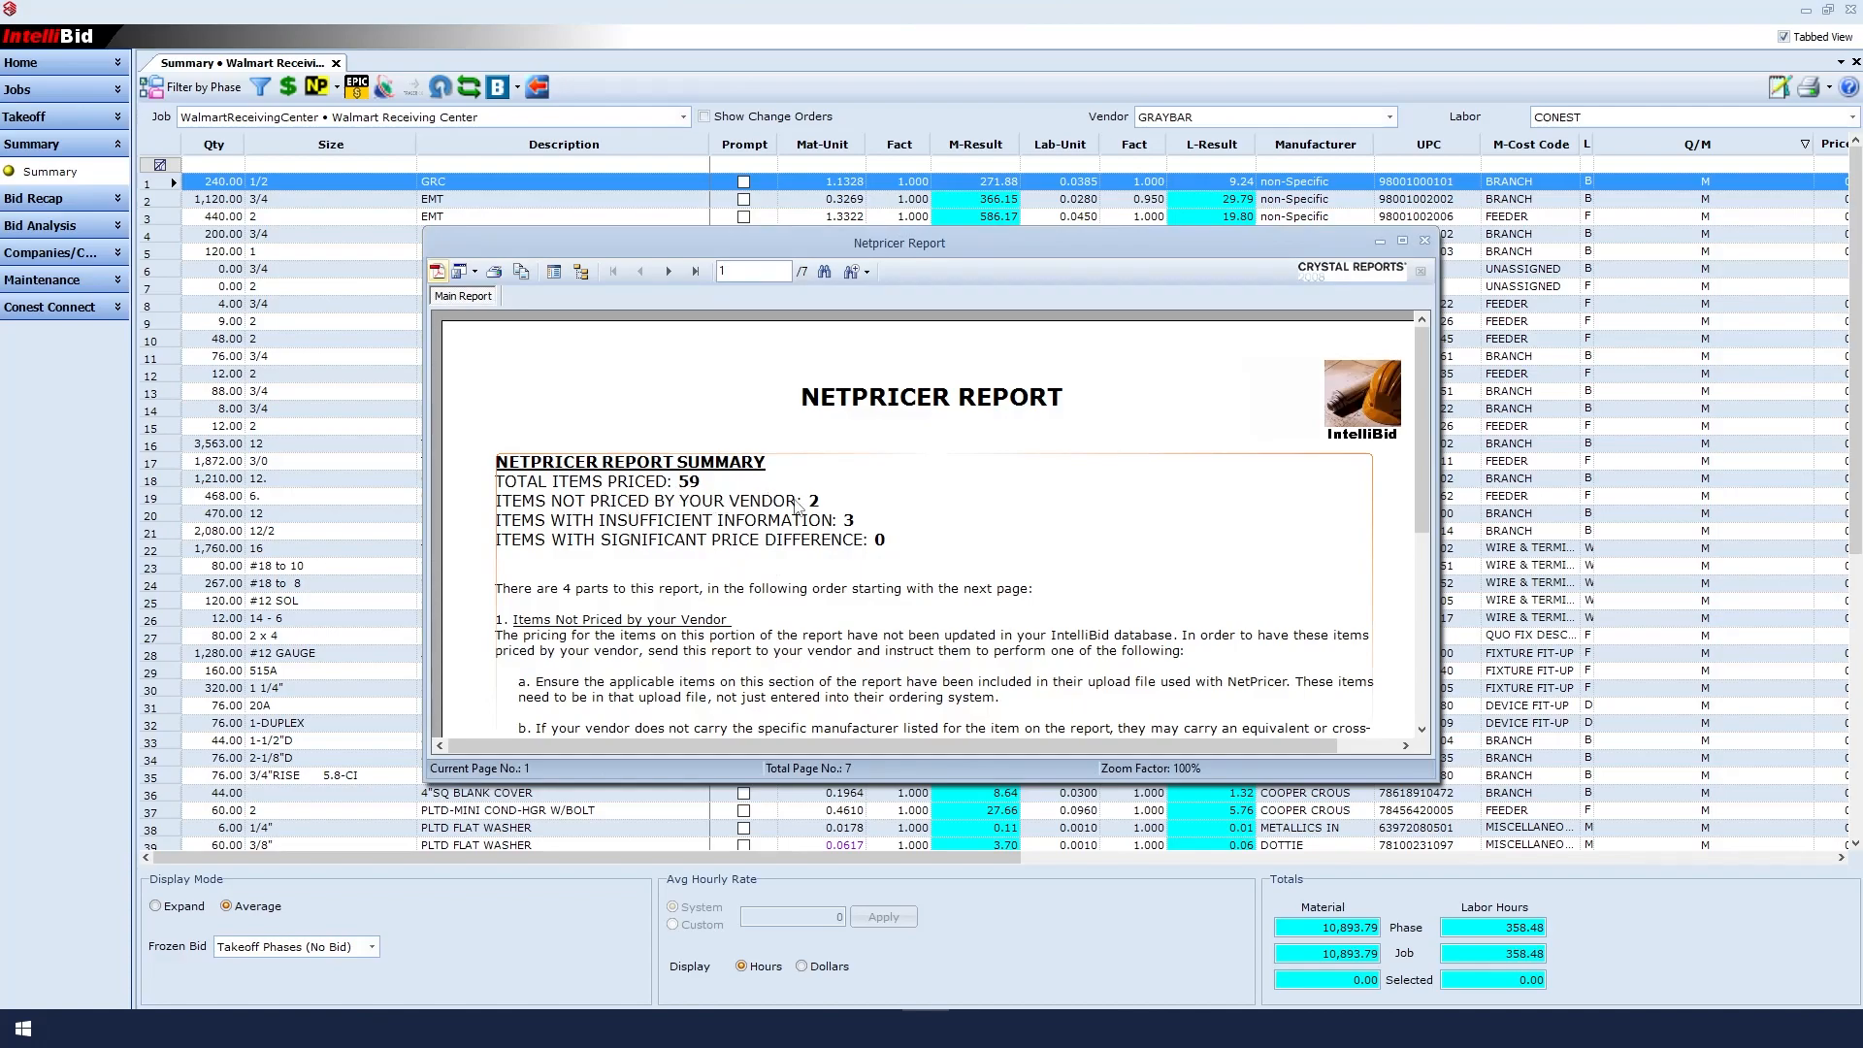
pyautogui.scroll(-3)
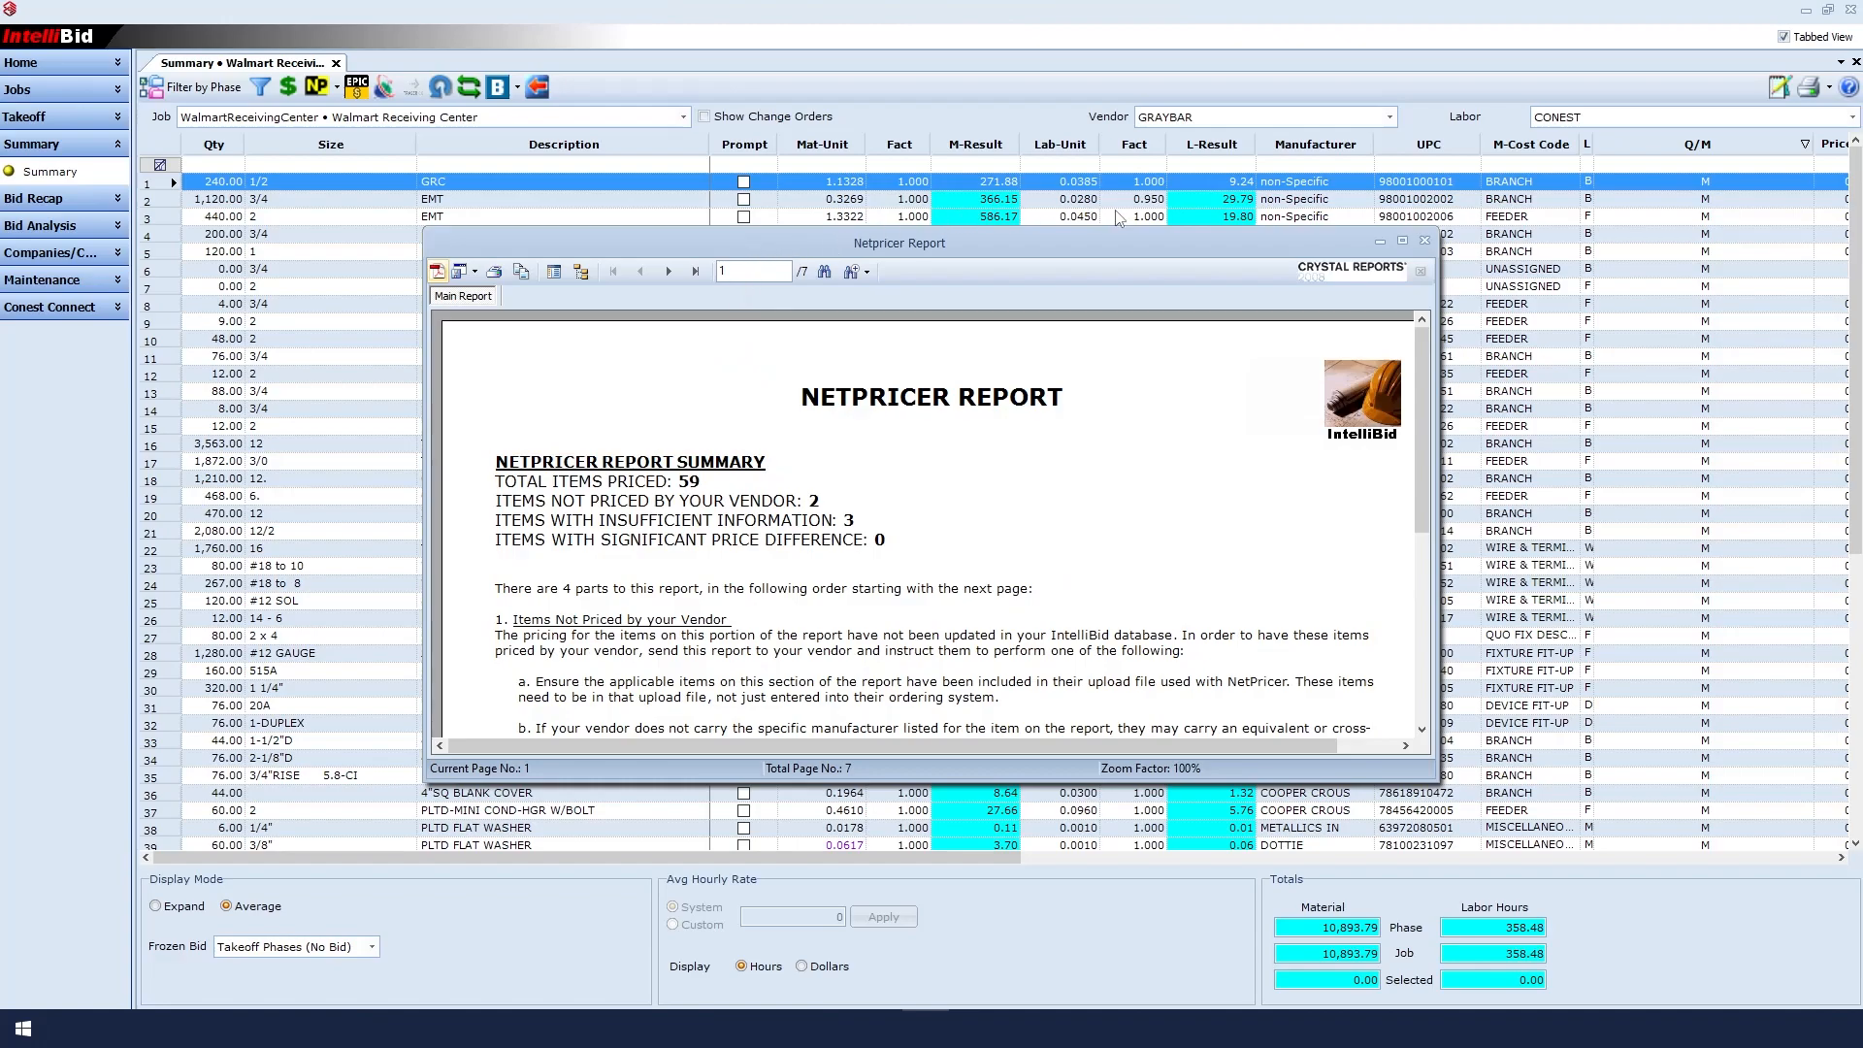
pyautogui.click(1424, 241)
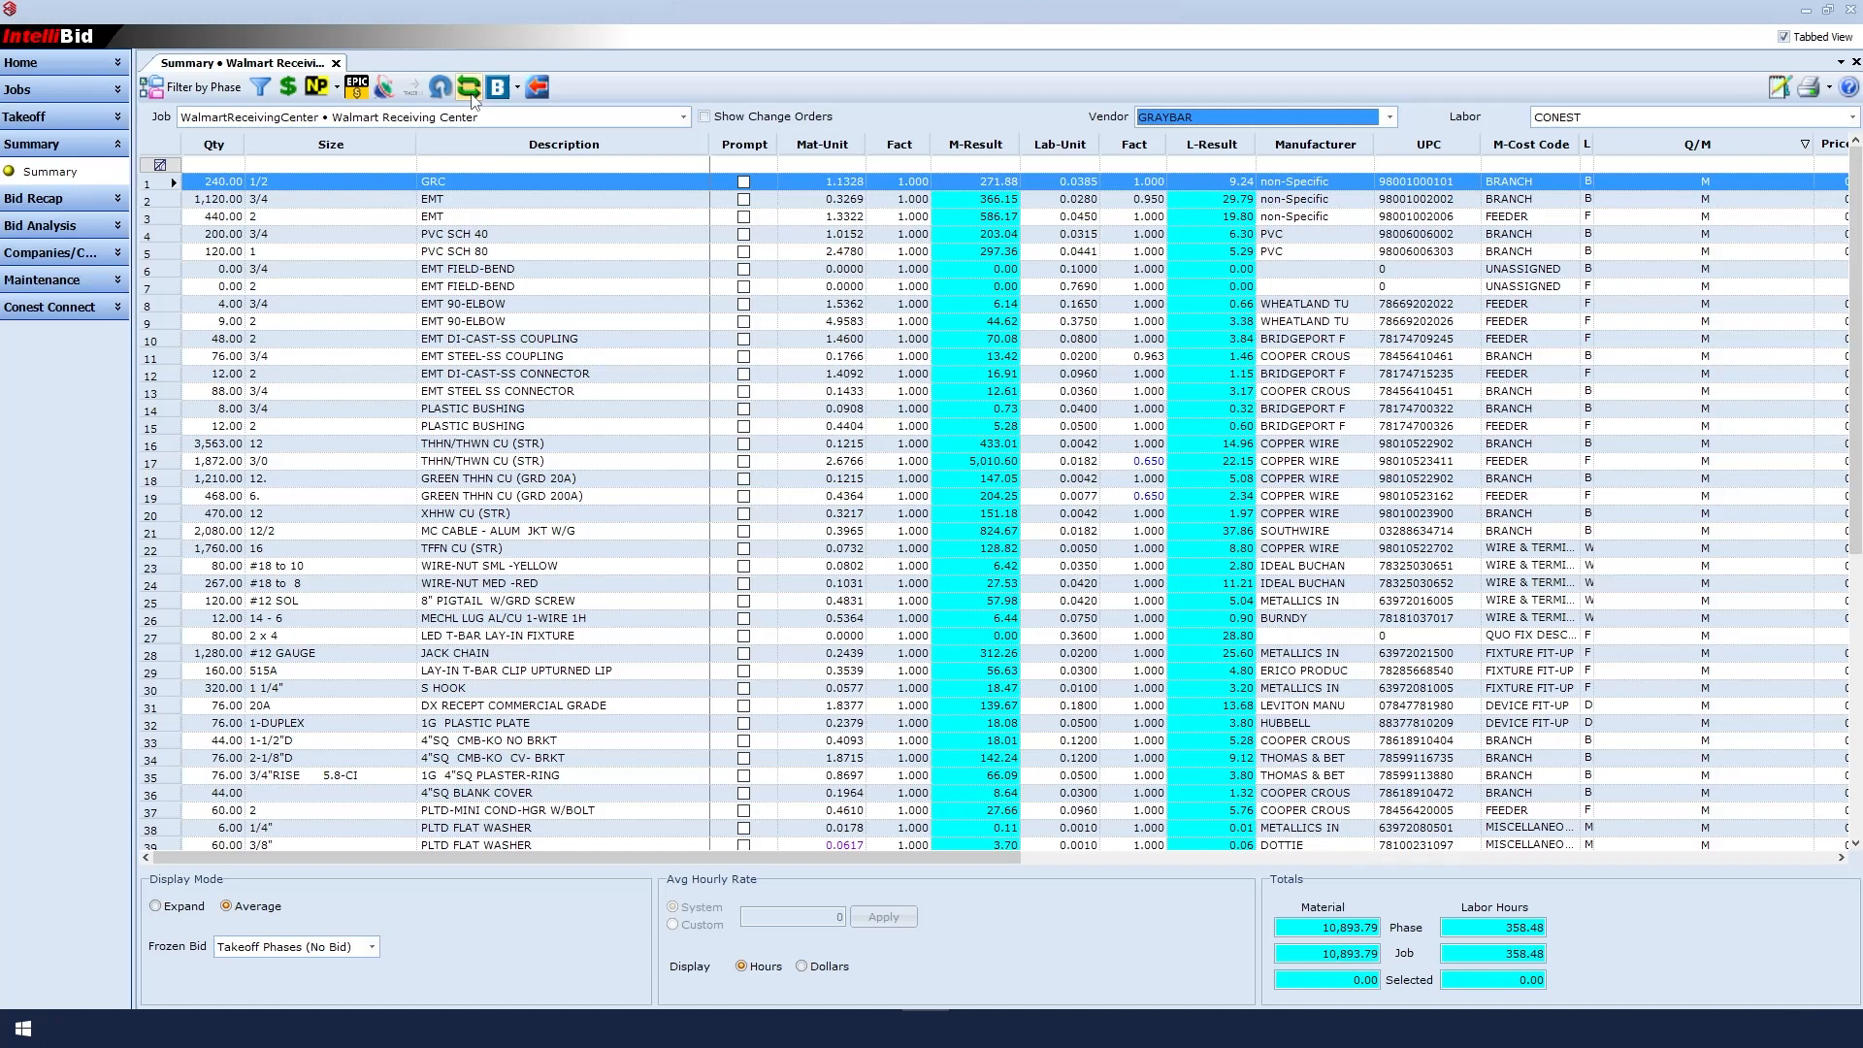
# Step: Recalculate the takeoff with the updated prices, raising material to 10,387.72 with price edit dates shown
pyautogui.click(497, 85)
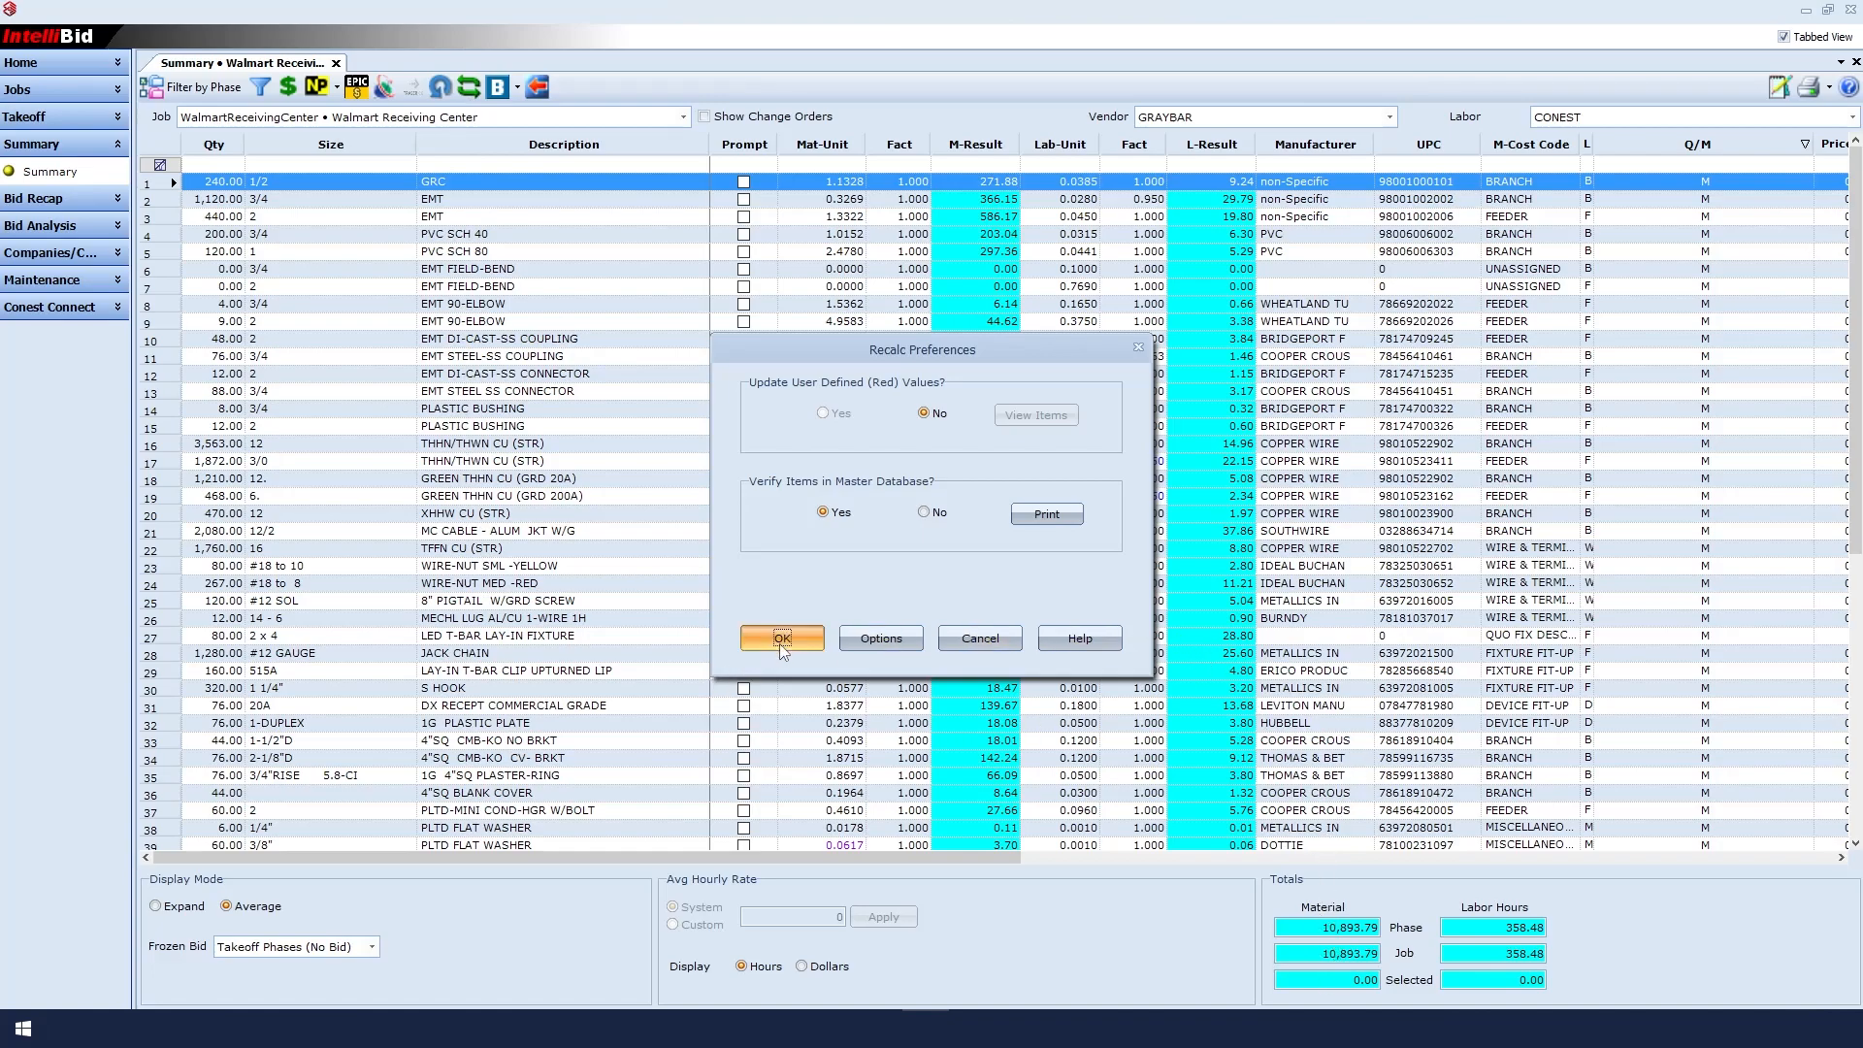
pyautogui.click(780, 639)
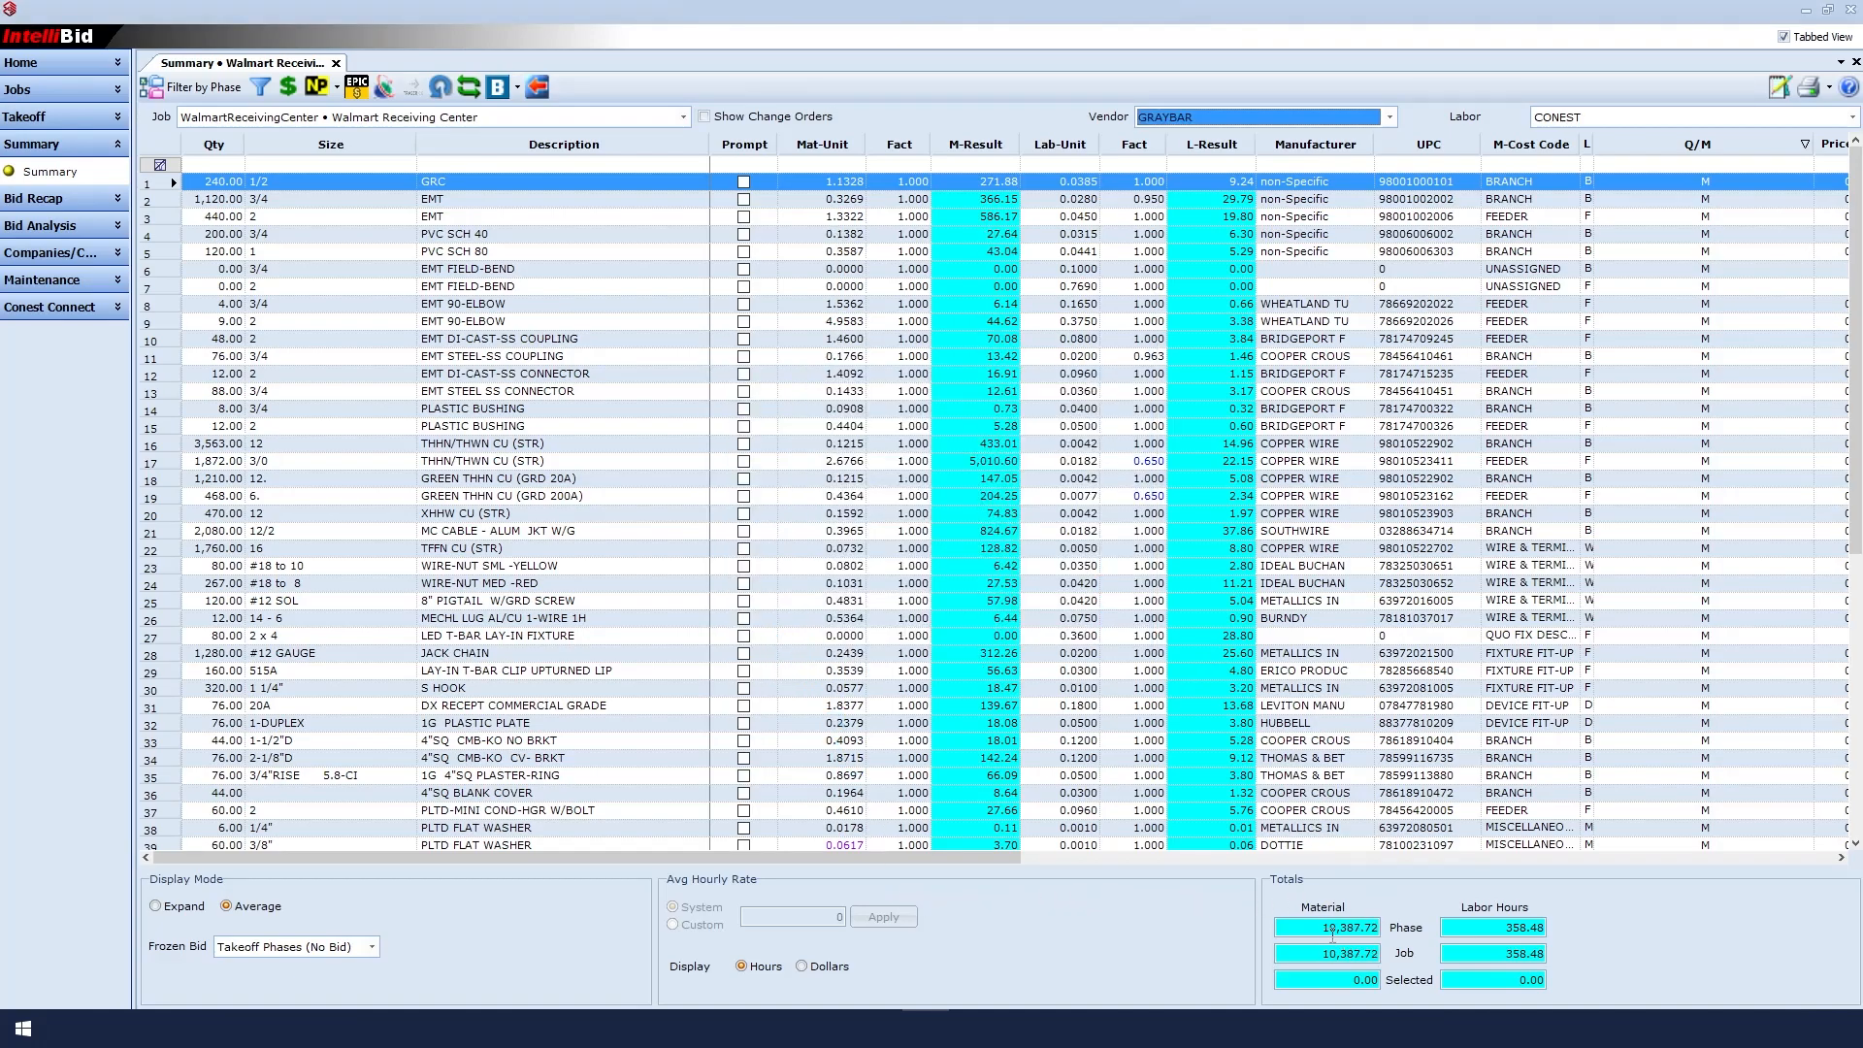
pyautogui.moveTo(1477, 901)
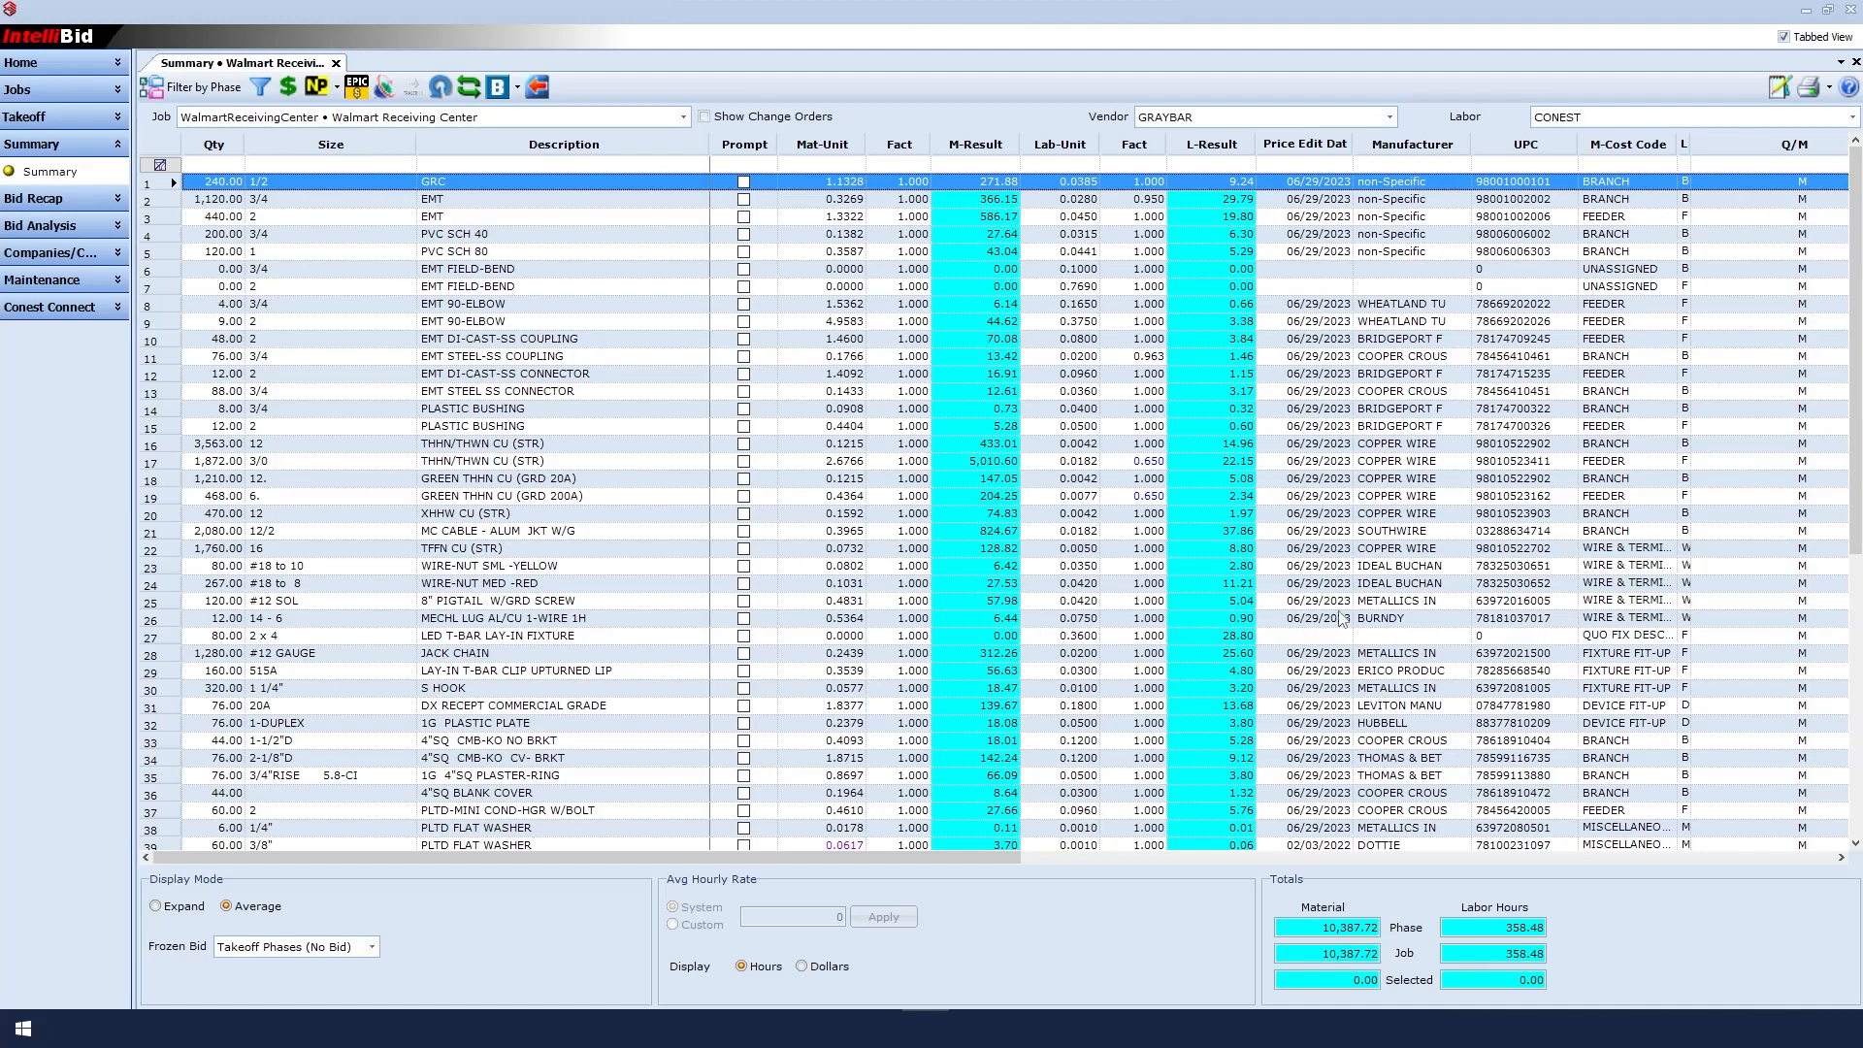
pyautogui.scroll(-3)
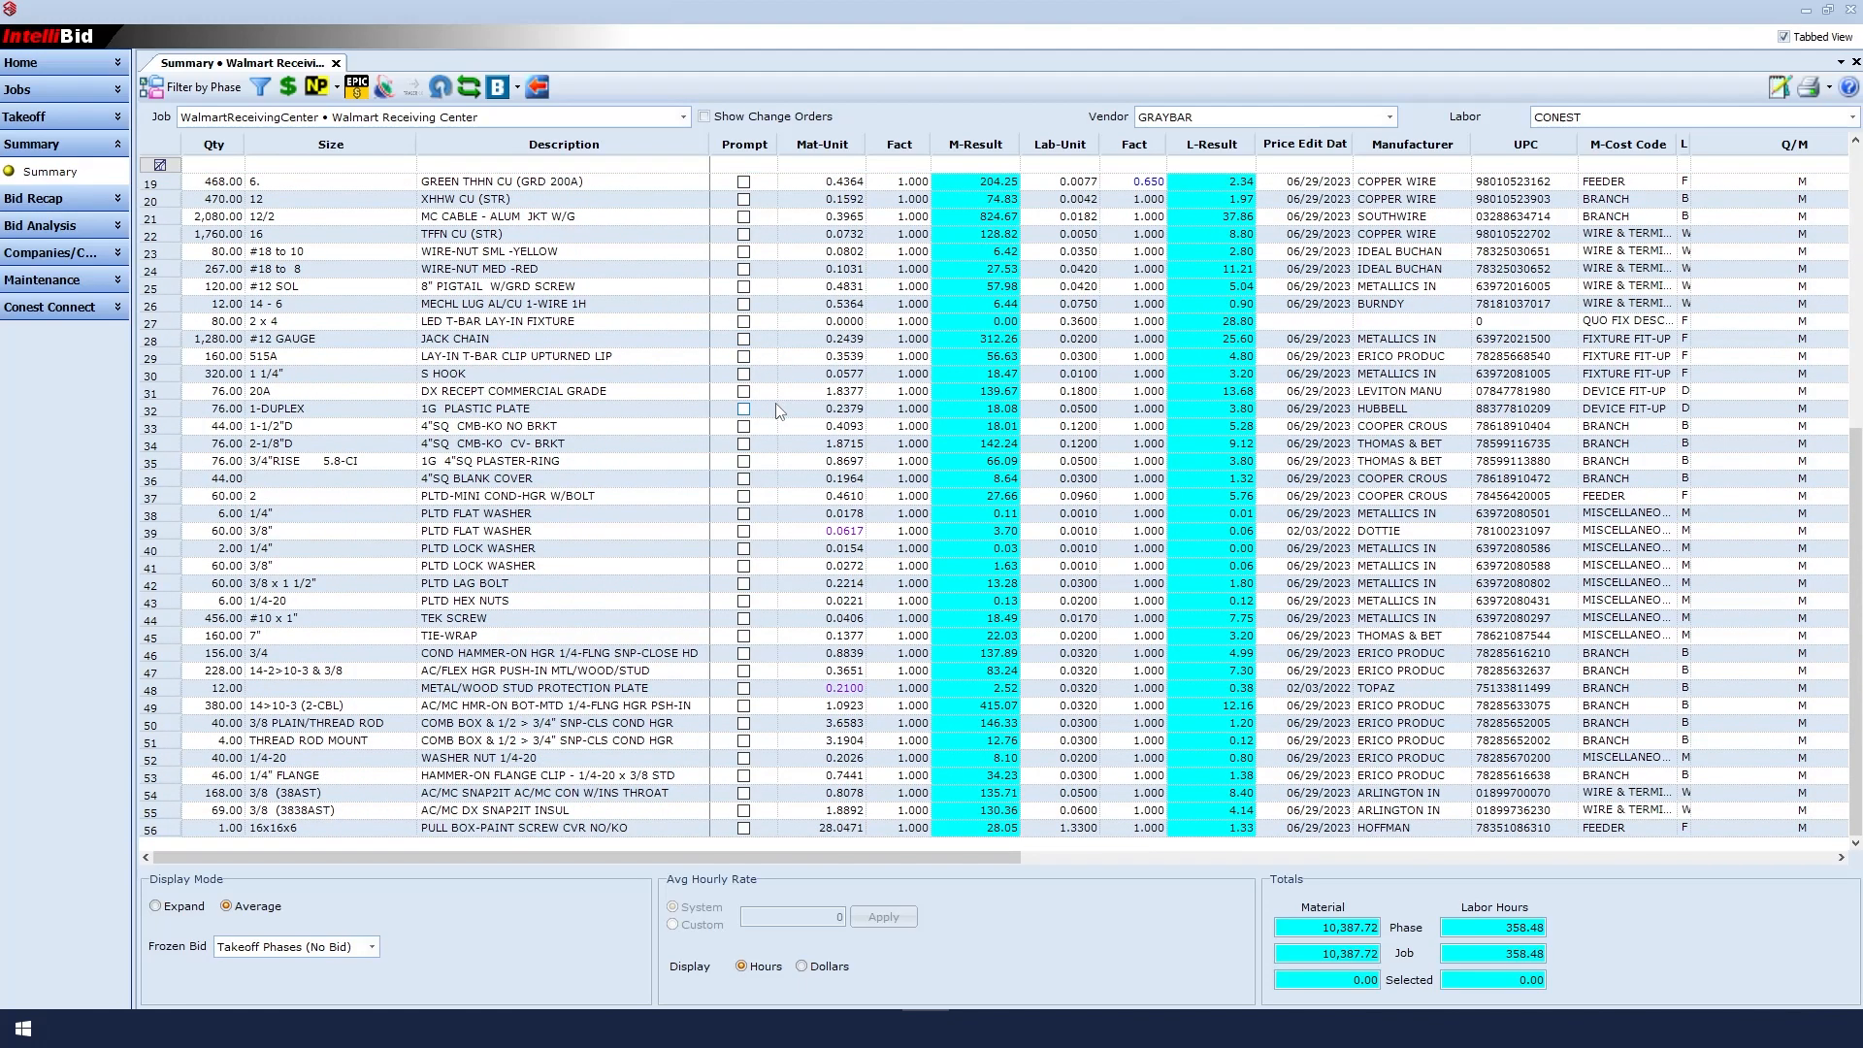
pyautogui.moveTo(844, 693)
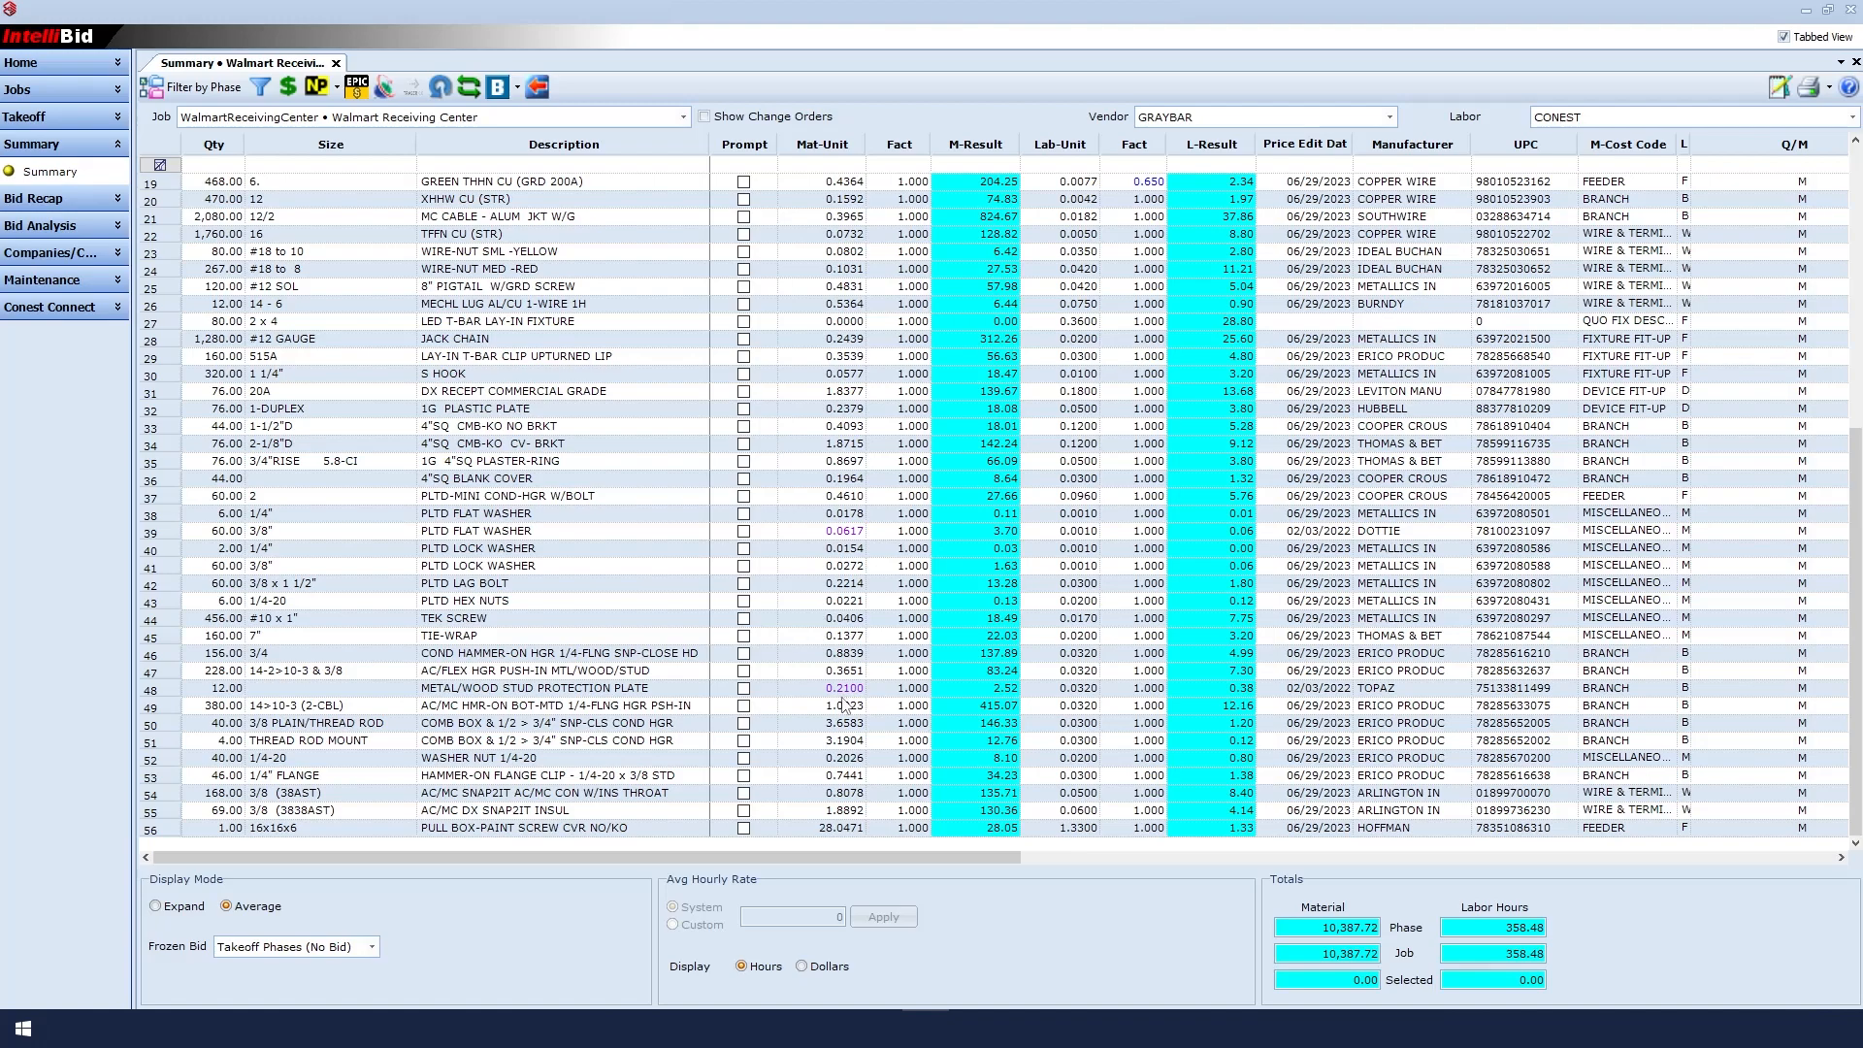
pyautogui.moveTo(842, 705)
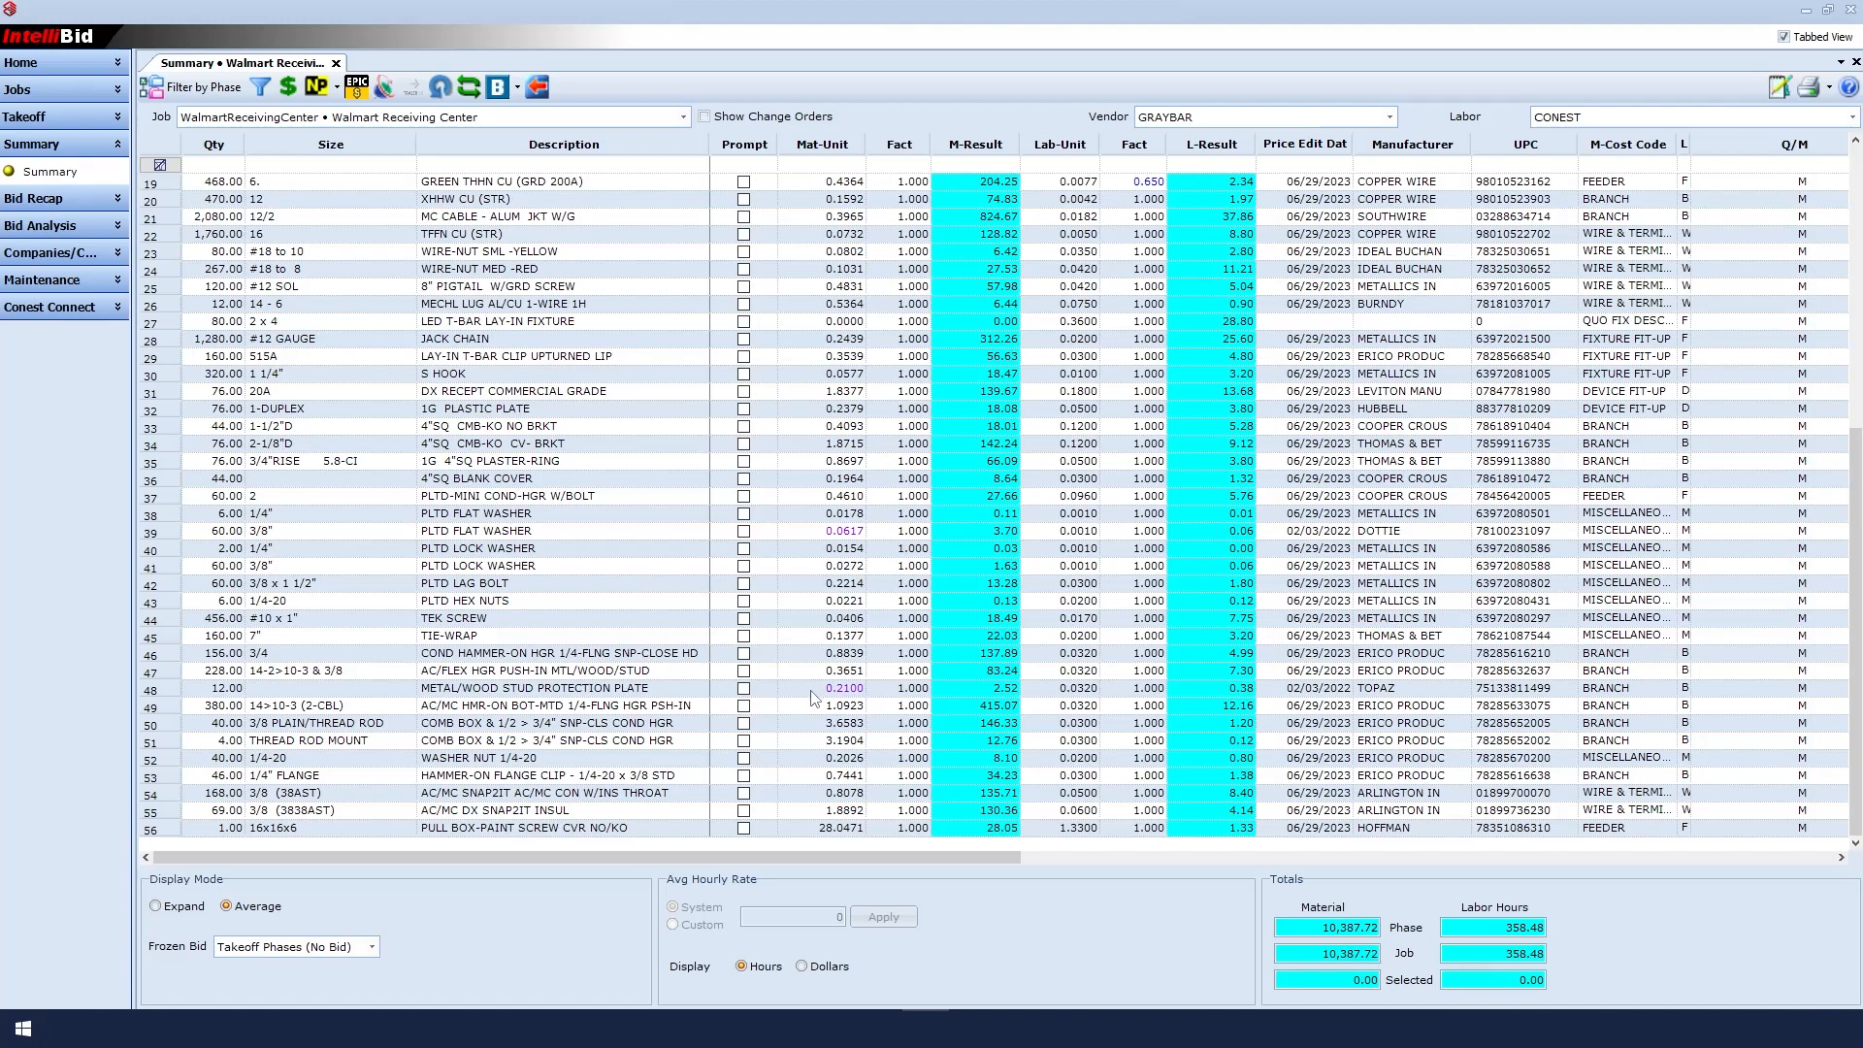
pyautogui.moveTo(815, 698)
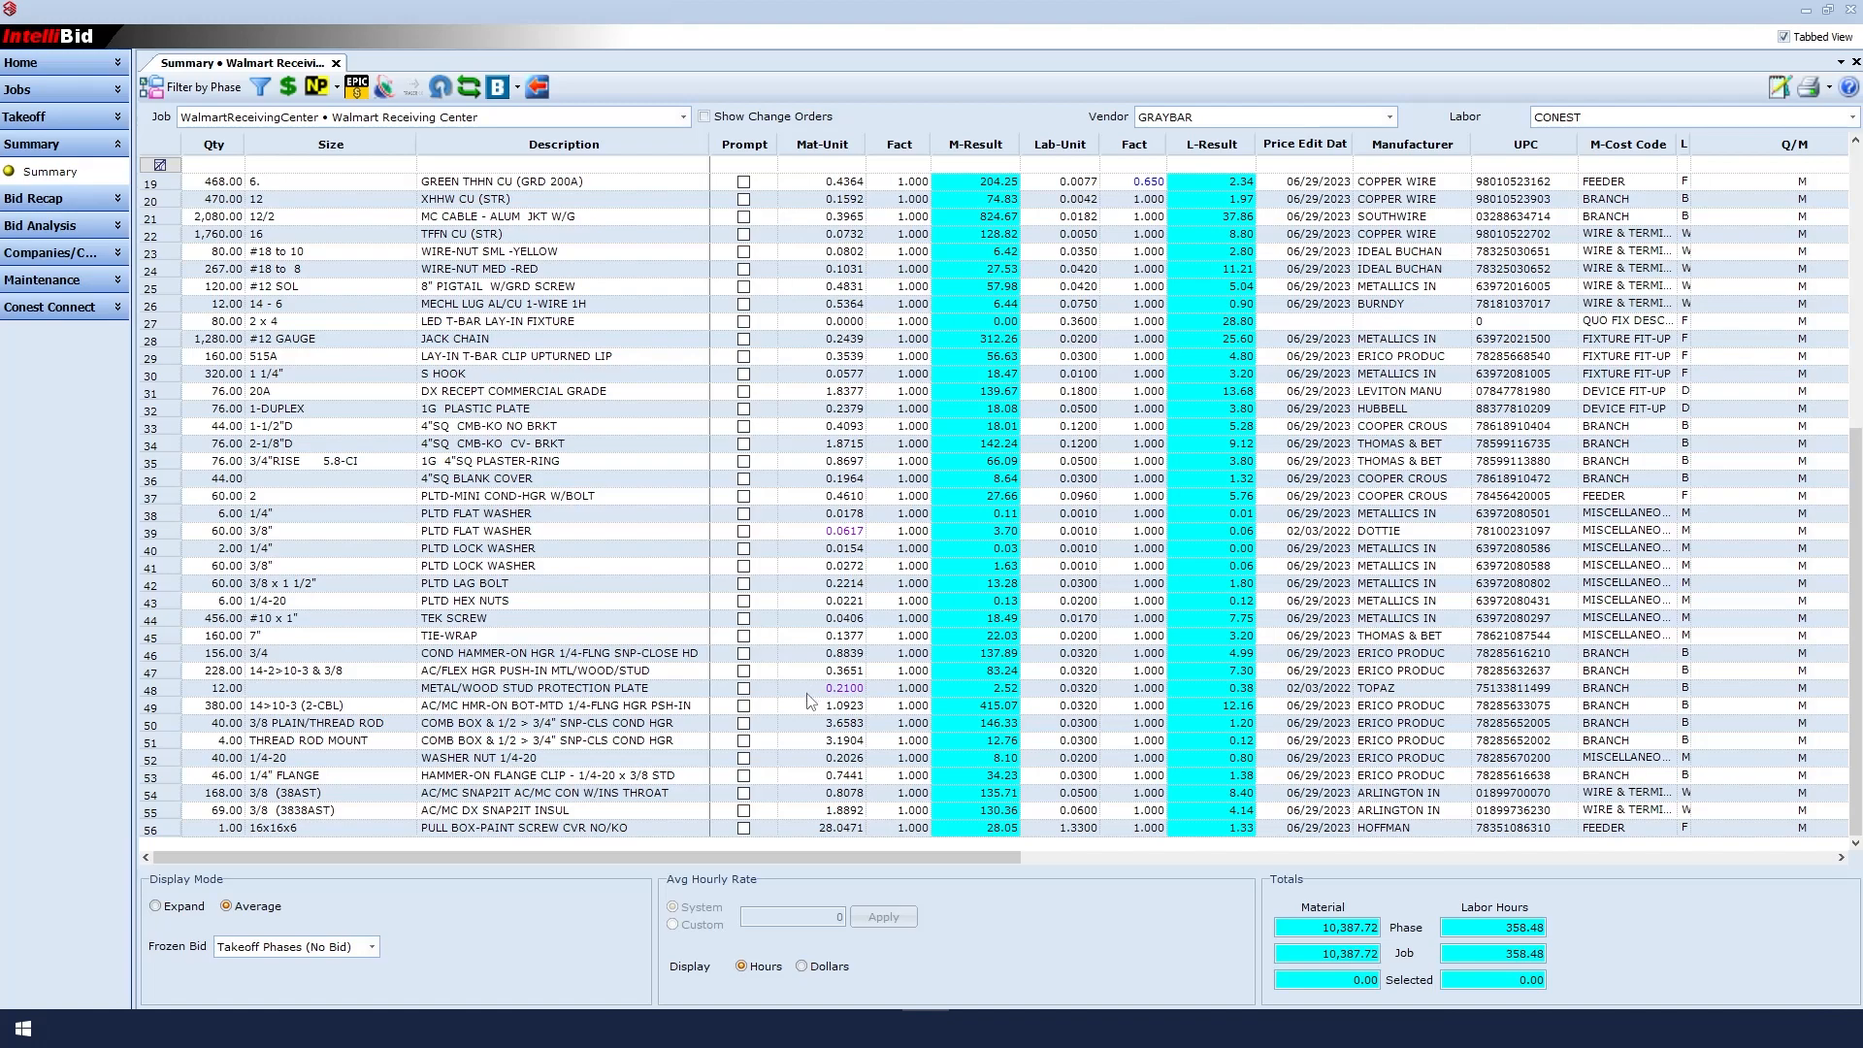
pyautogui.click(536, 687)
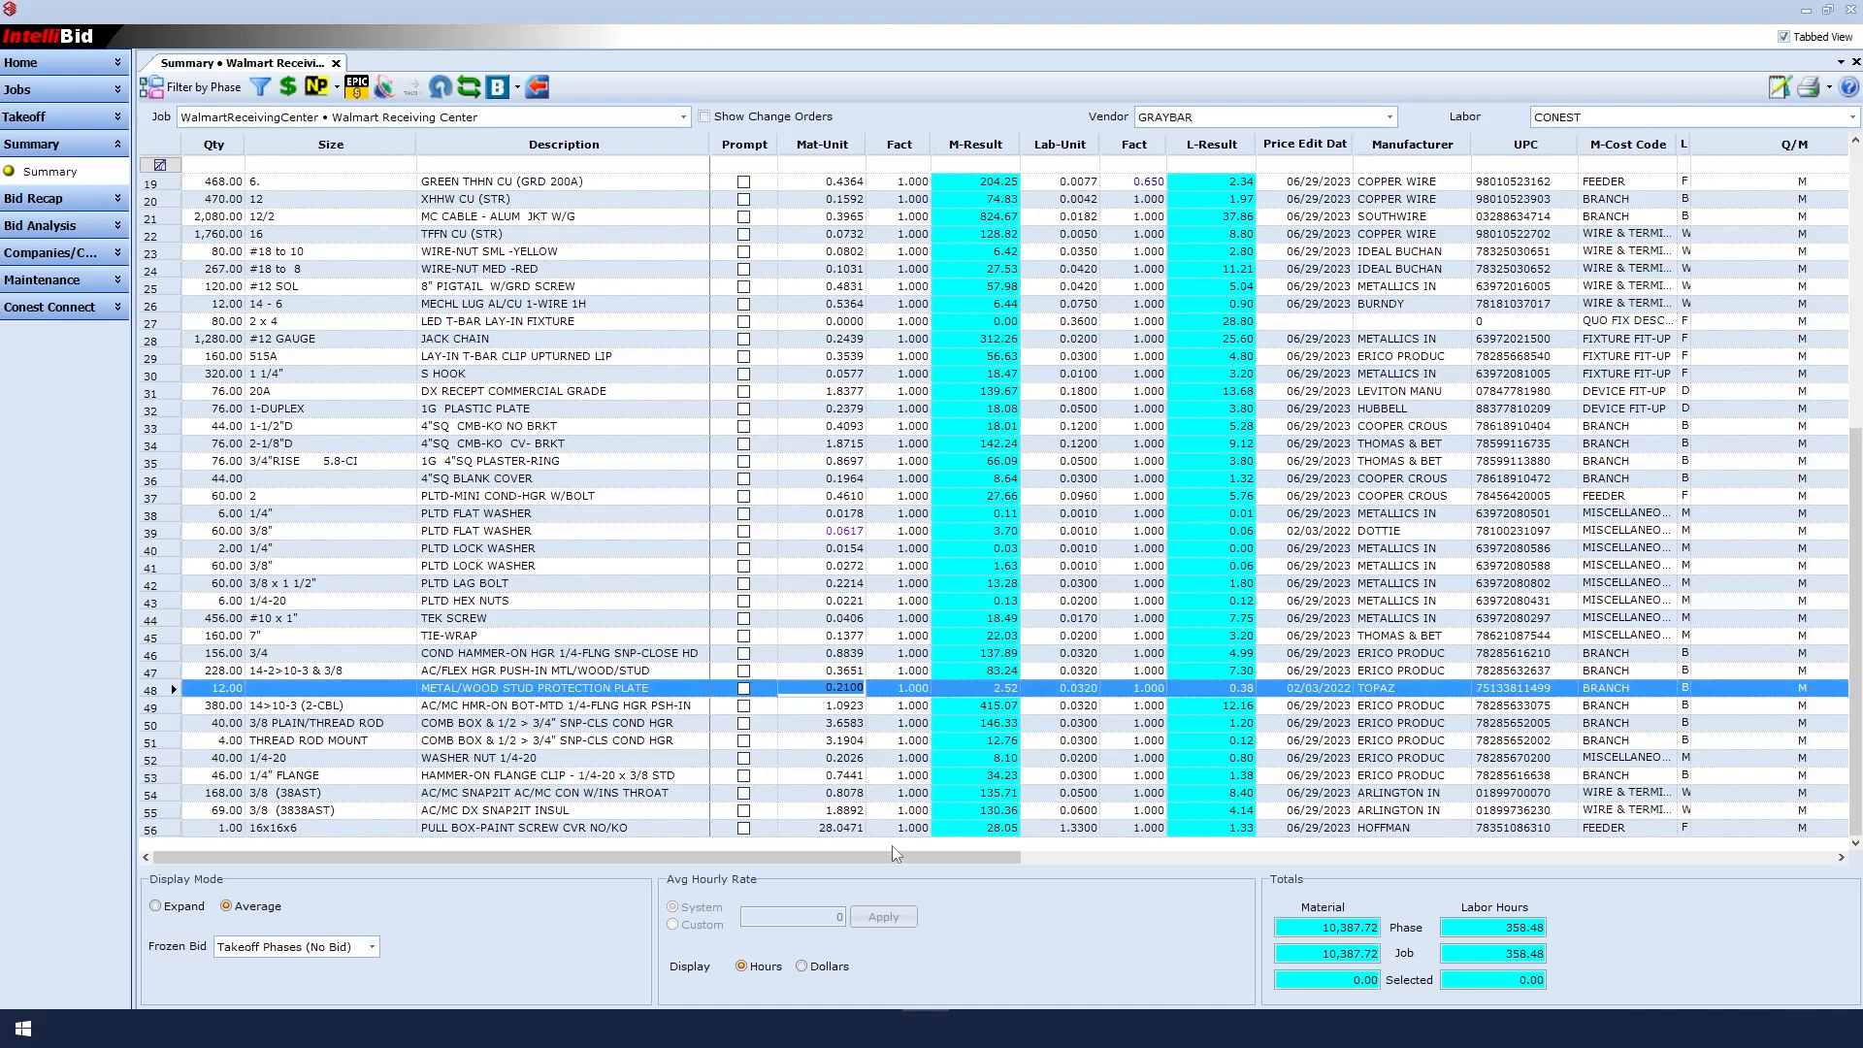
pyautogui.hscroll(3)
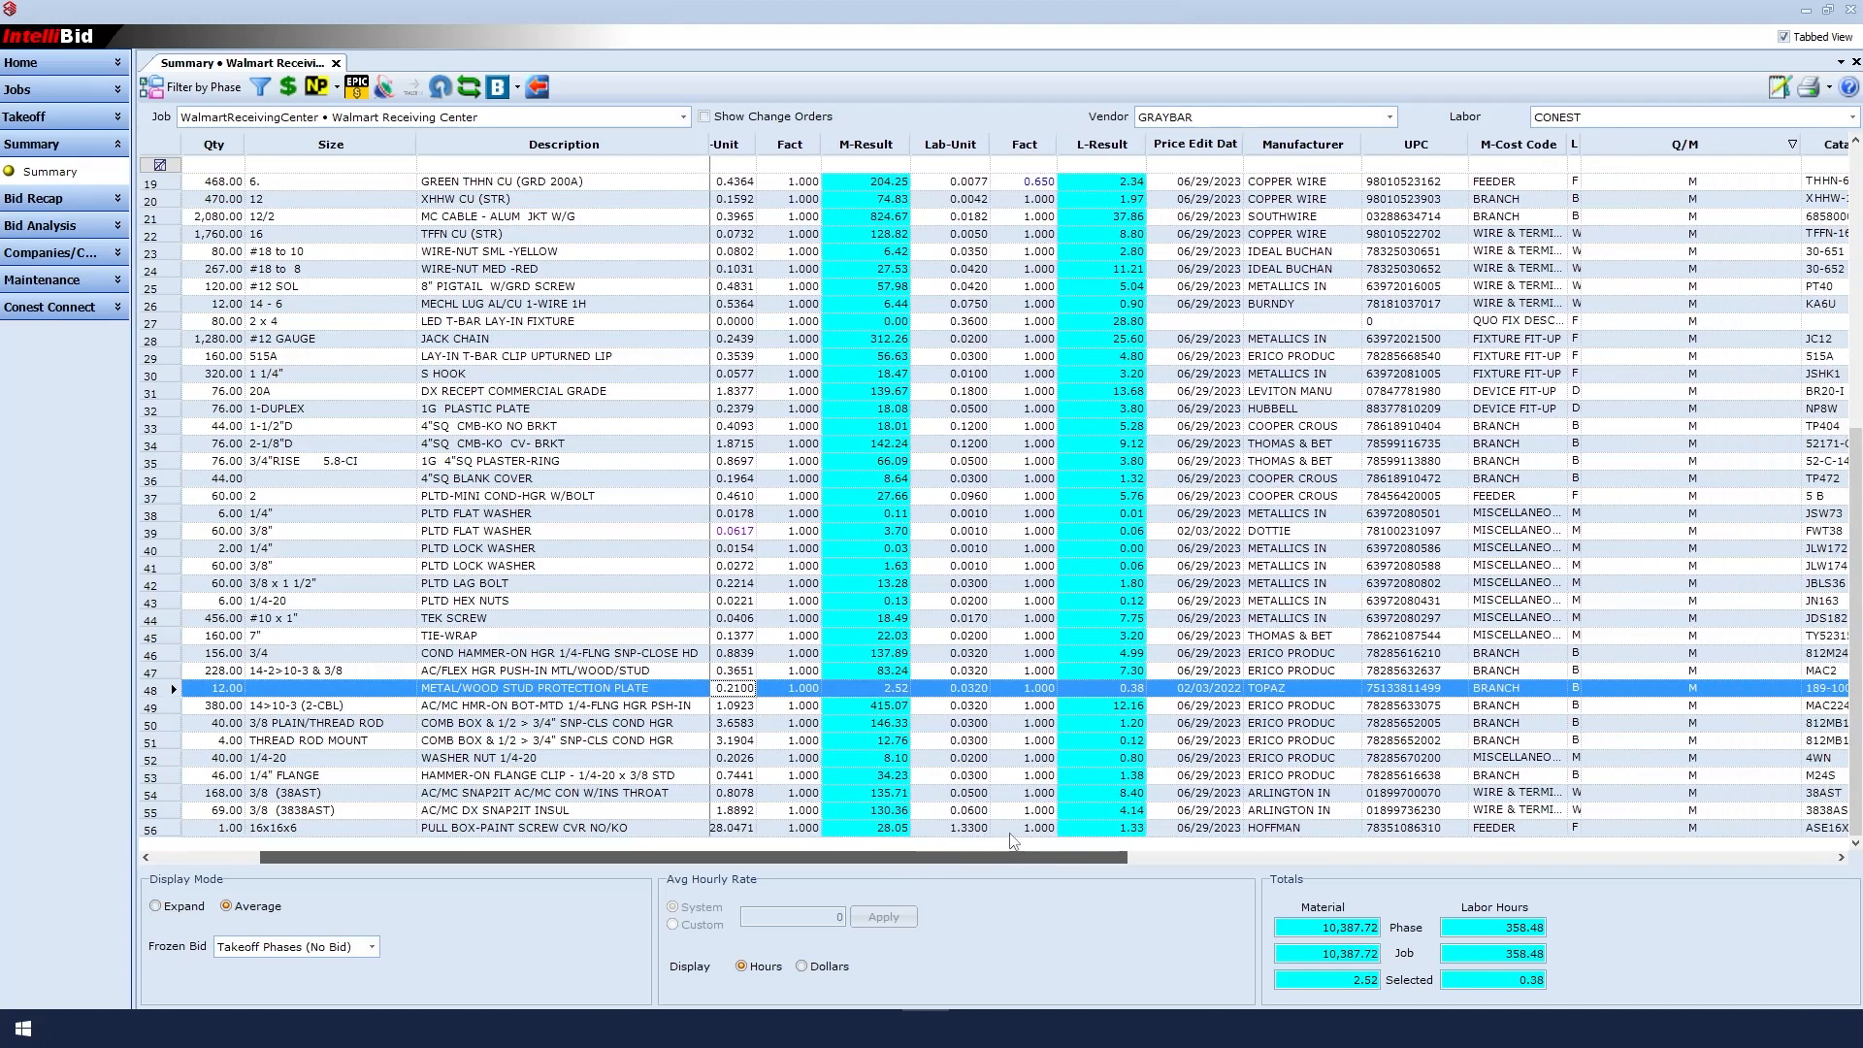